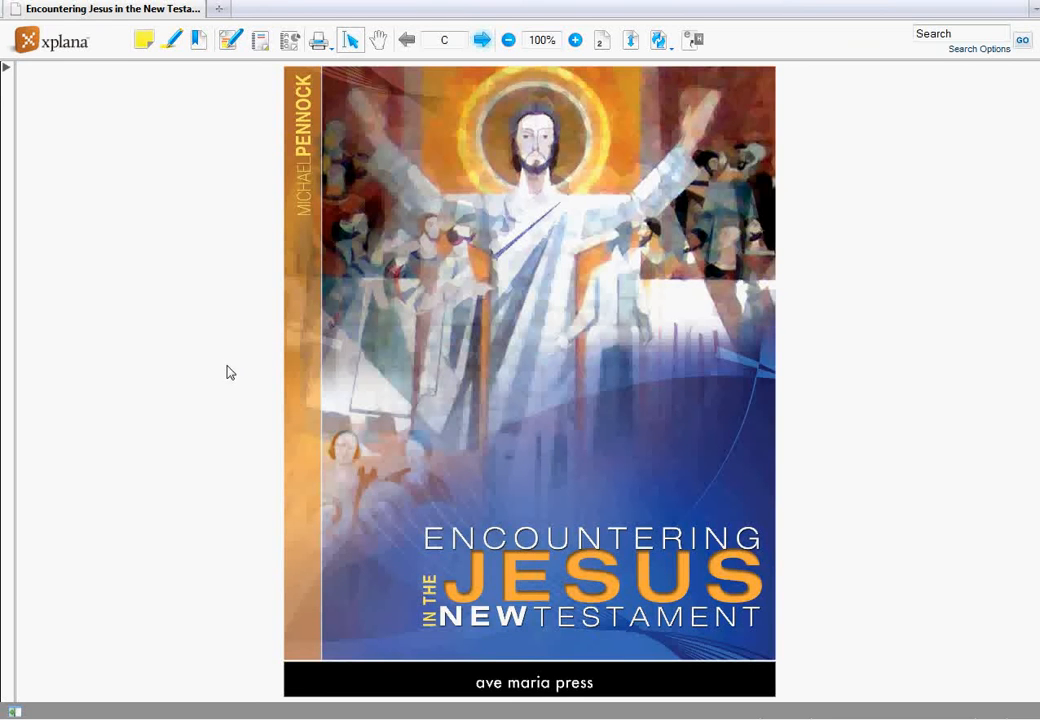
pyautogui.moveTo(205, 234)
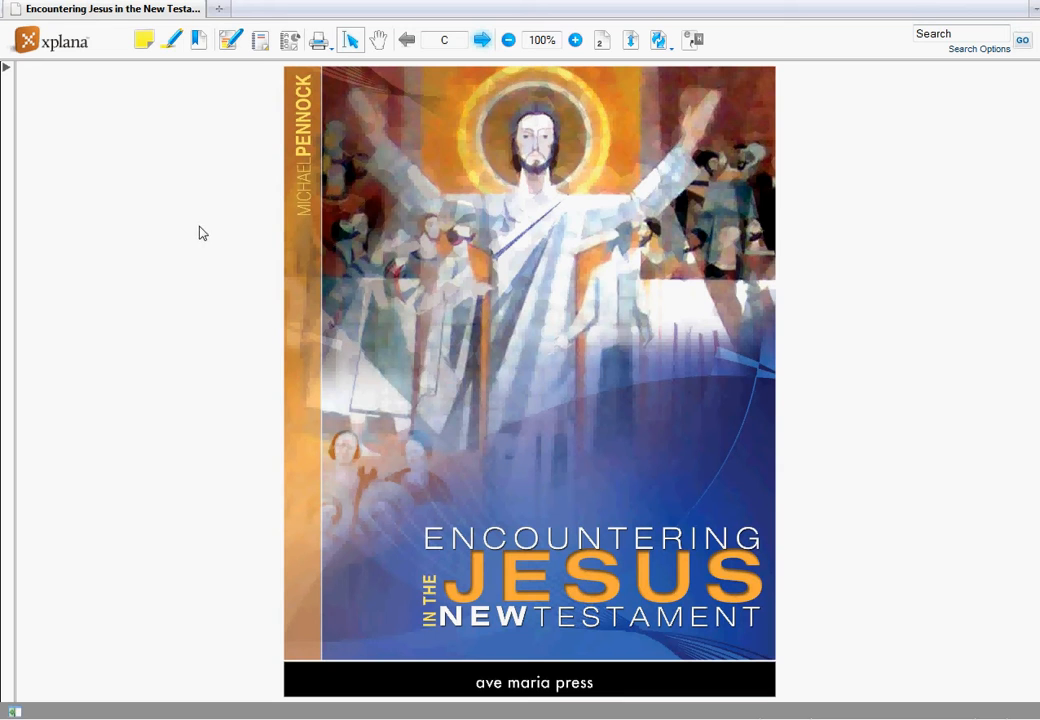
pyautogui.moveTo(191, 121)
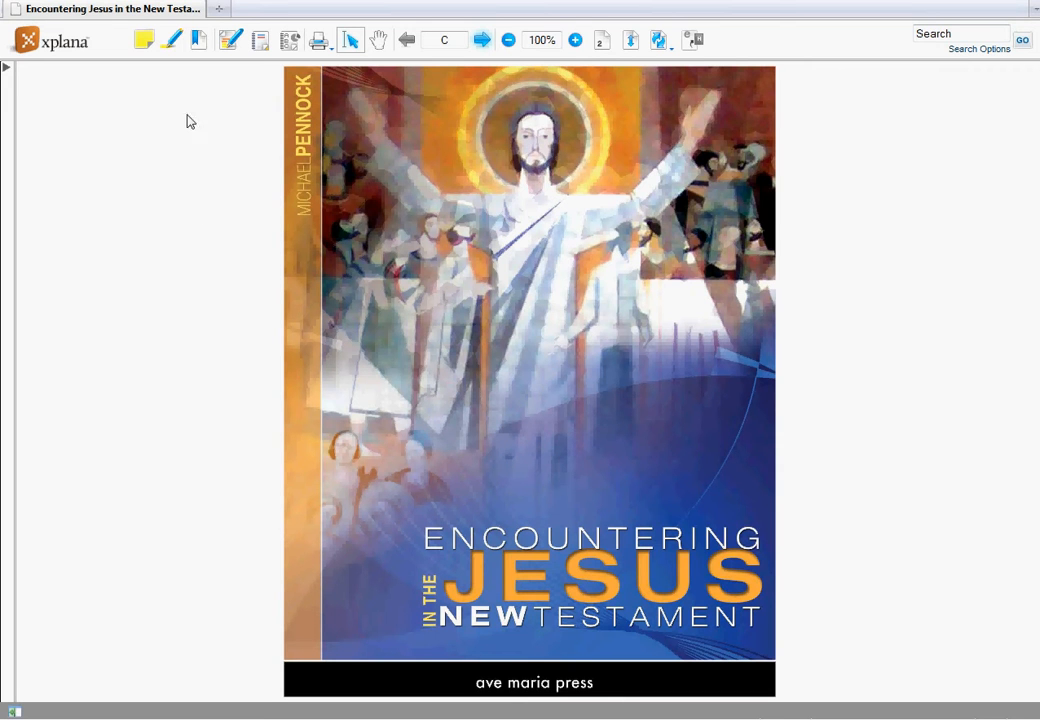
pyautogui.moveTo(285, 57)
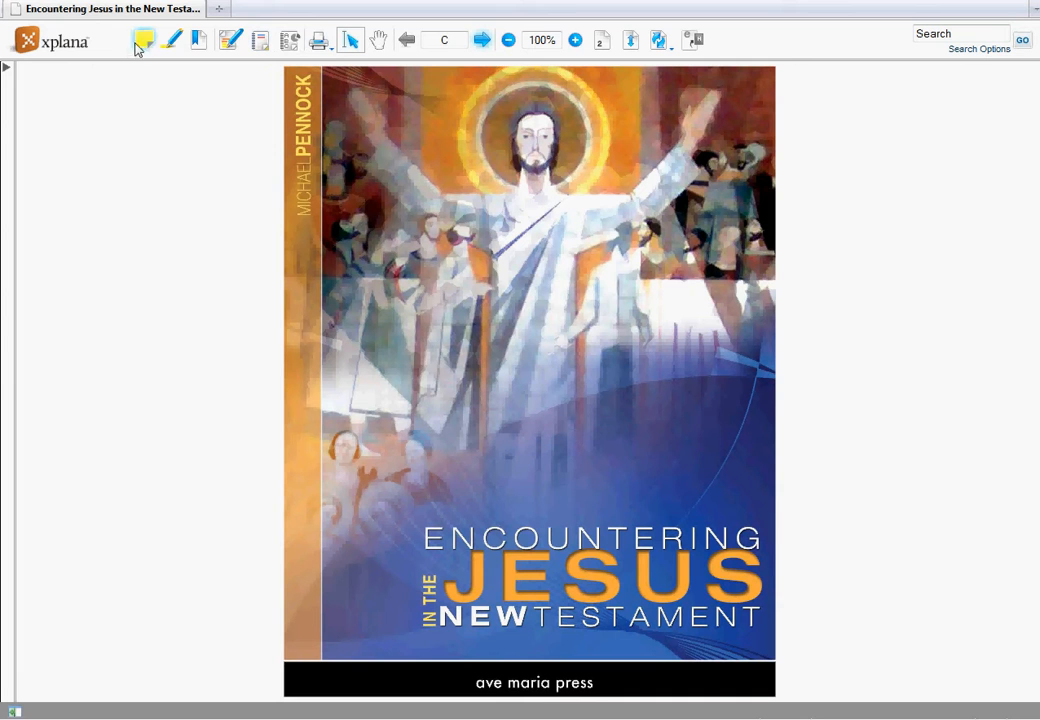
pyautogui.moveTo(172, 40)
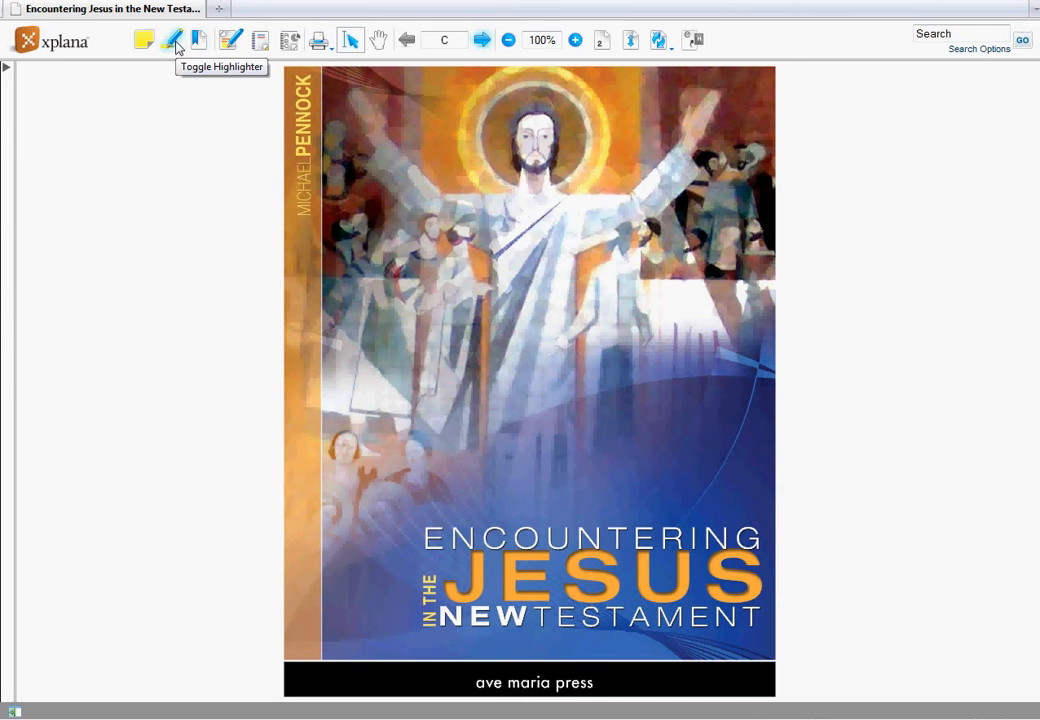
pyautogui.moveTo(199, 40)
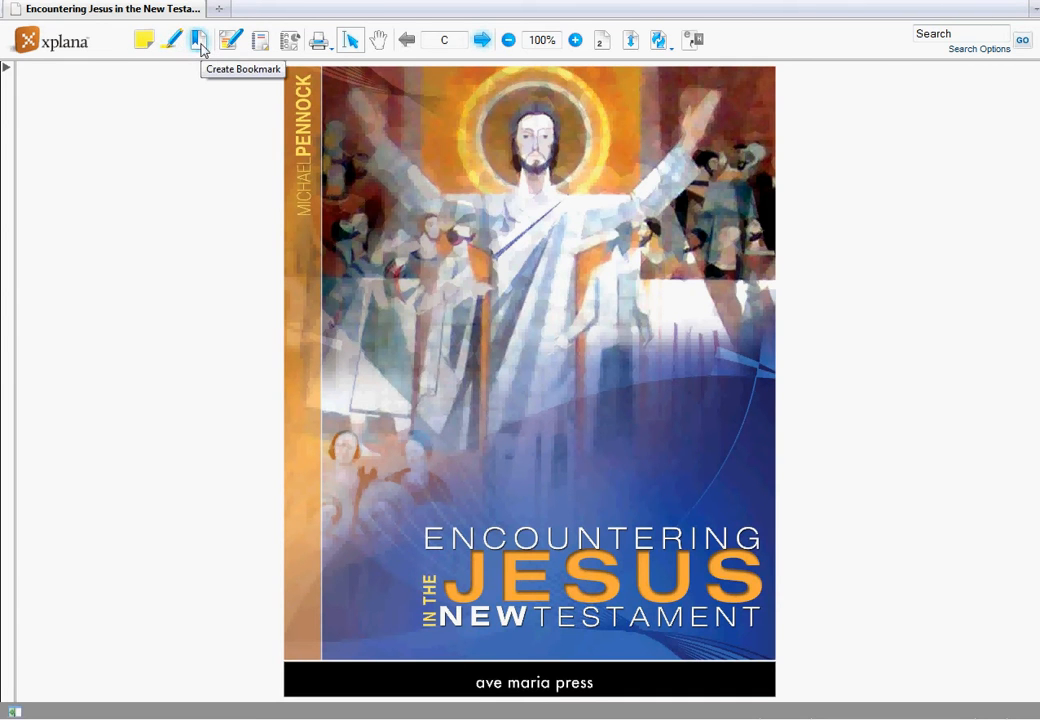
pyautogui.moveTo(230, 40)
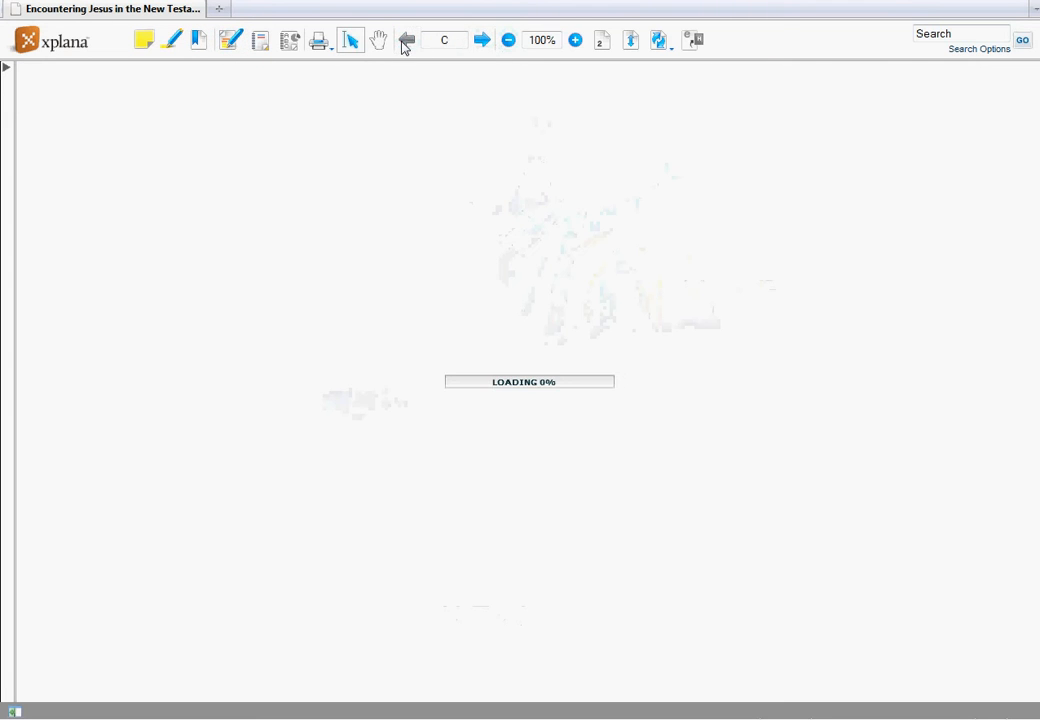
# Enlarge the cover page, shrink it twice, then return it to normal size
pyautogui.click(575, 40)
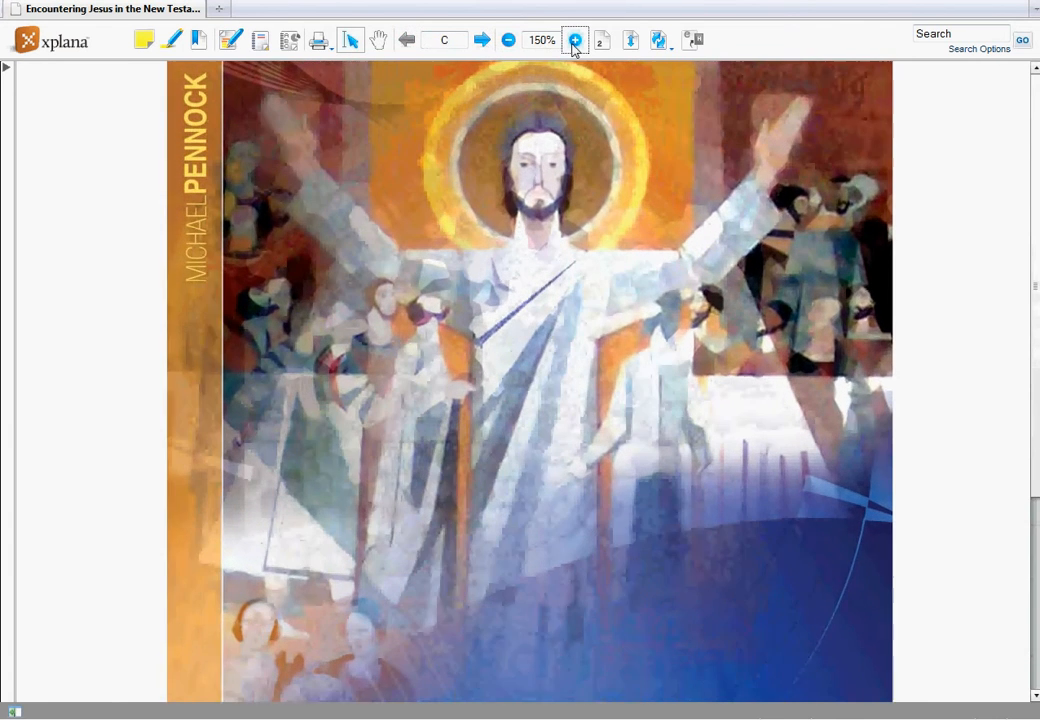
pyautogui.click(508, 40)
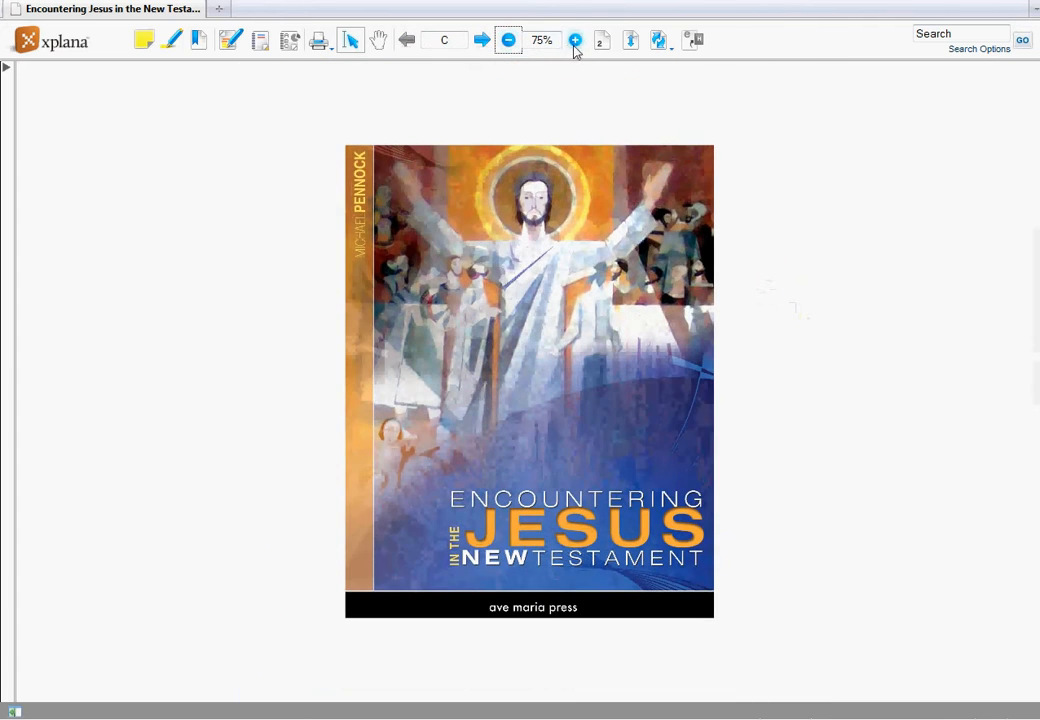
pyautogui.click(508, 40)
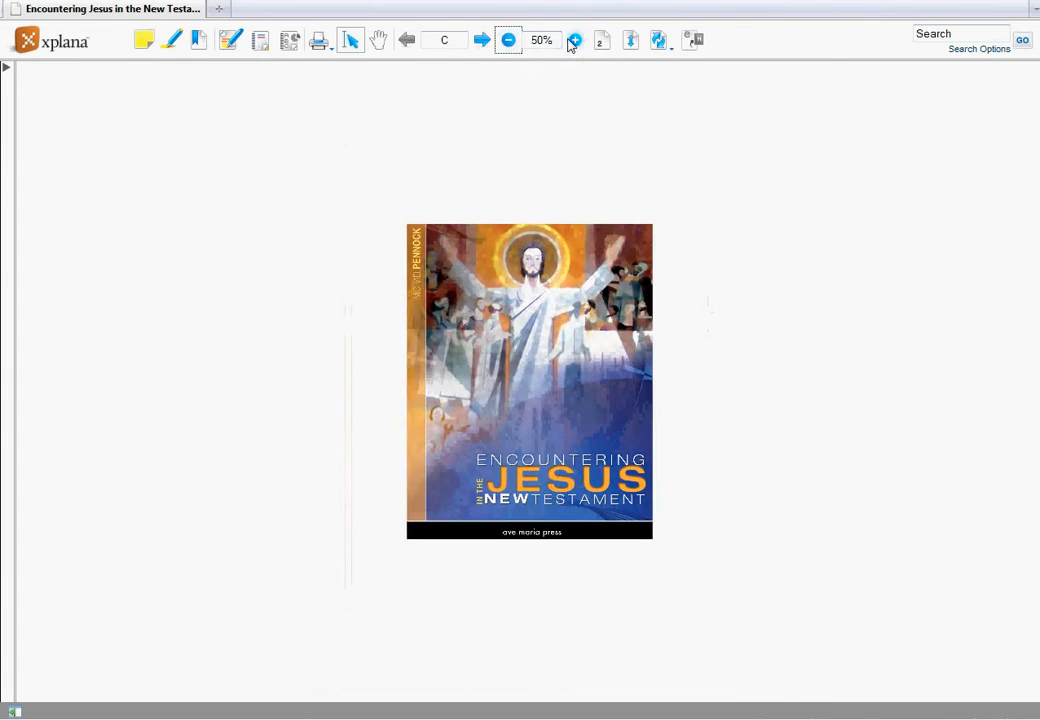
pyautogui.click(574, 40)
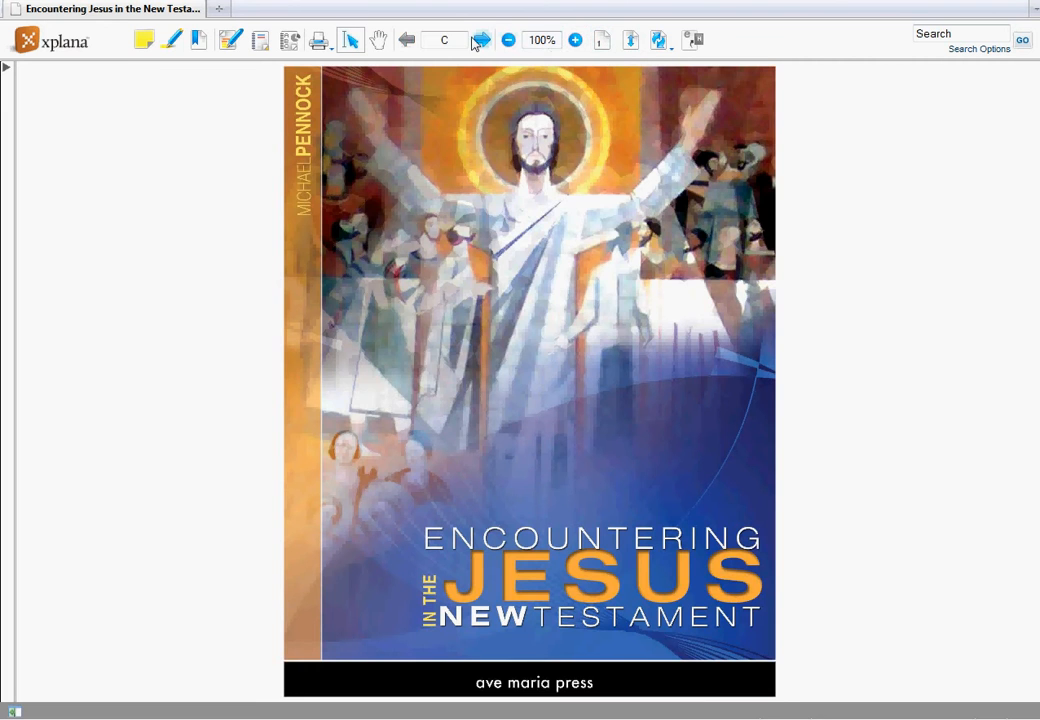
# Advance through the contents to the Introduction on page viii in two-page view
pyautogui.click(481, 40)
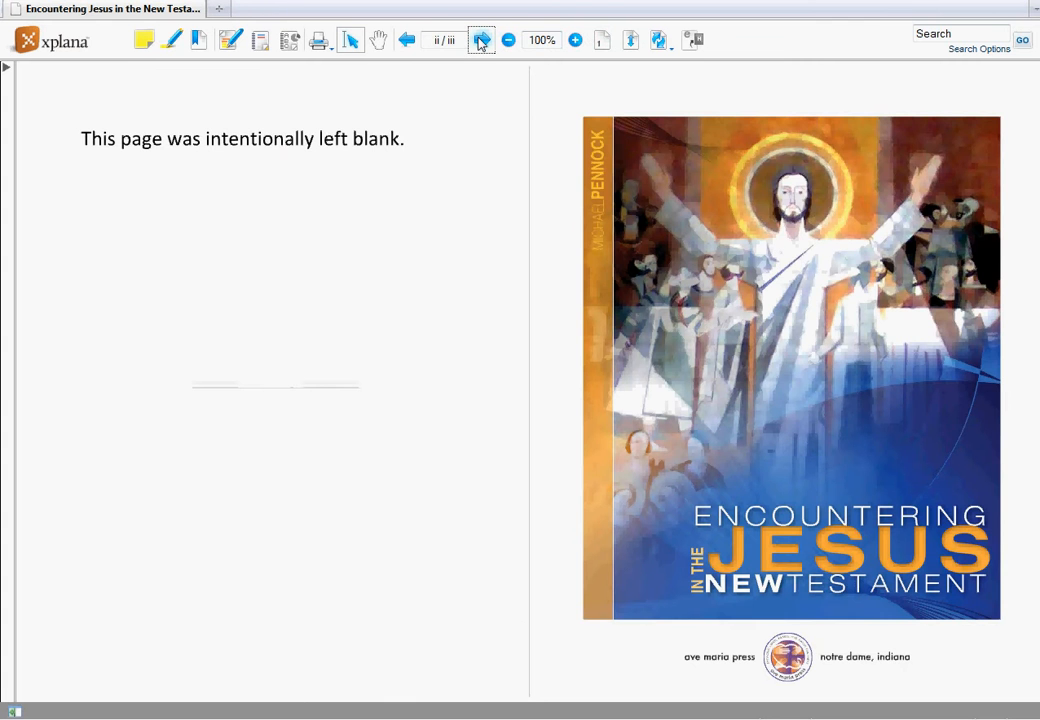
pyautogui.click(481, 40)
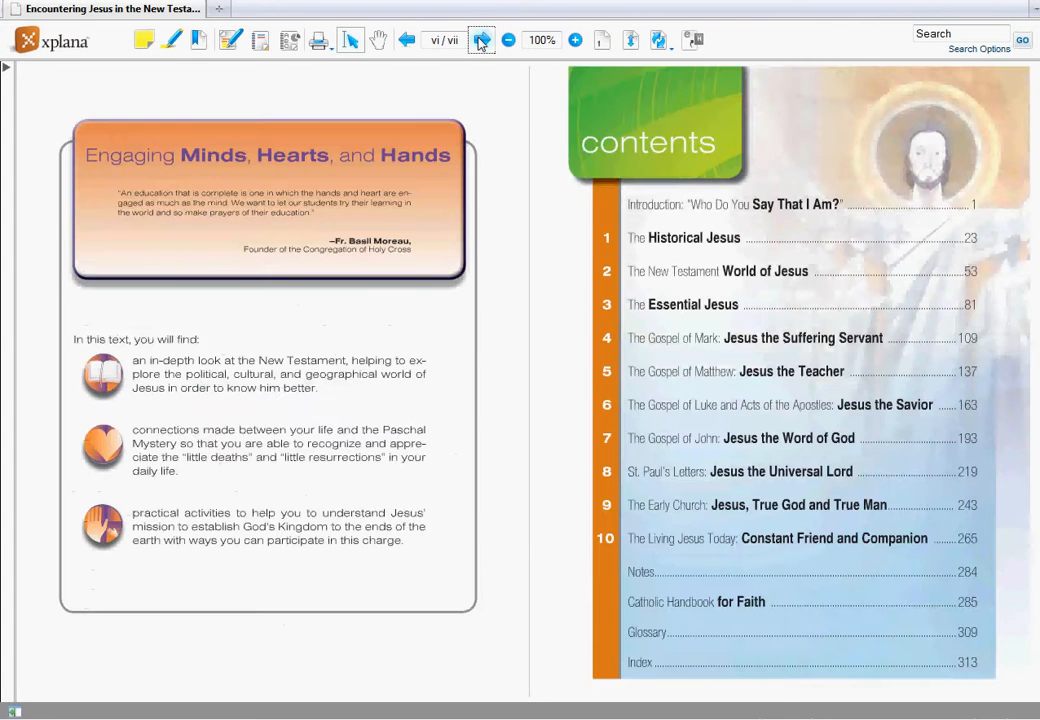
pyautogui.click(481, 40)
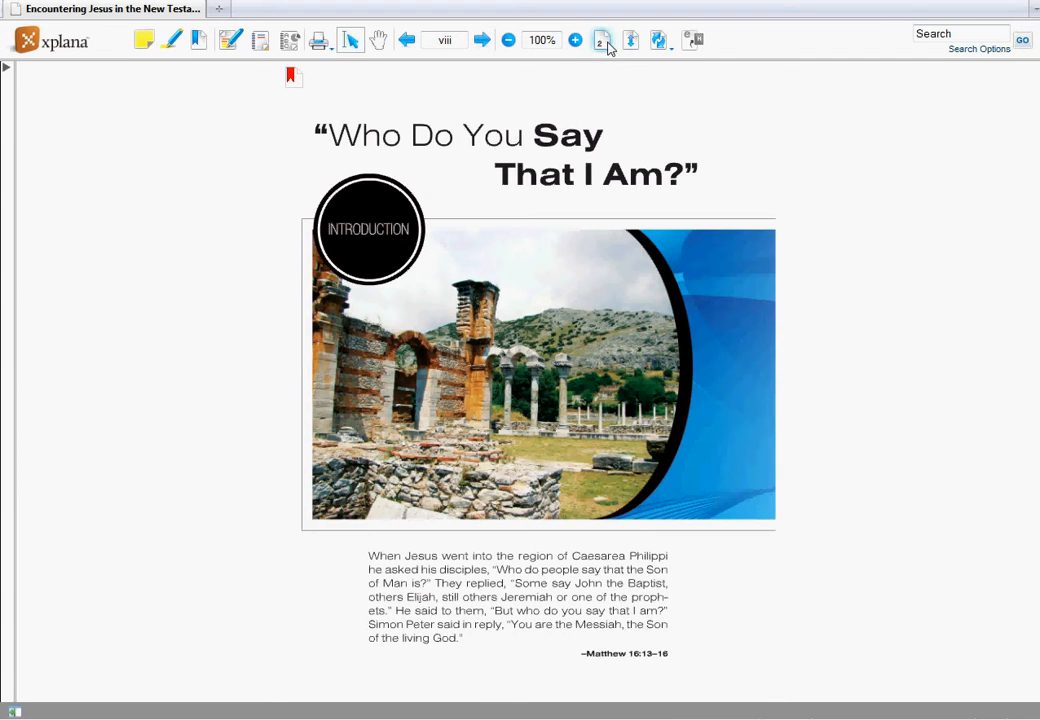
pyautogui.click(659, 40)
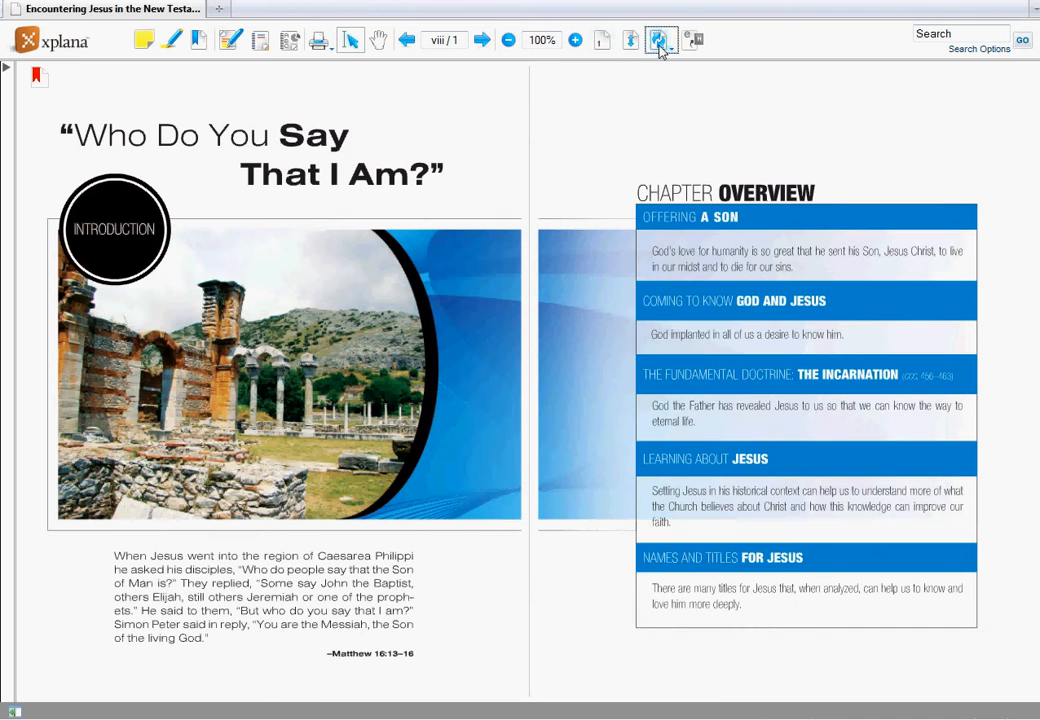
pyautogui.click(660, 40)
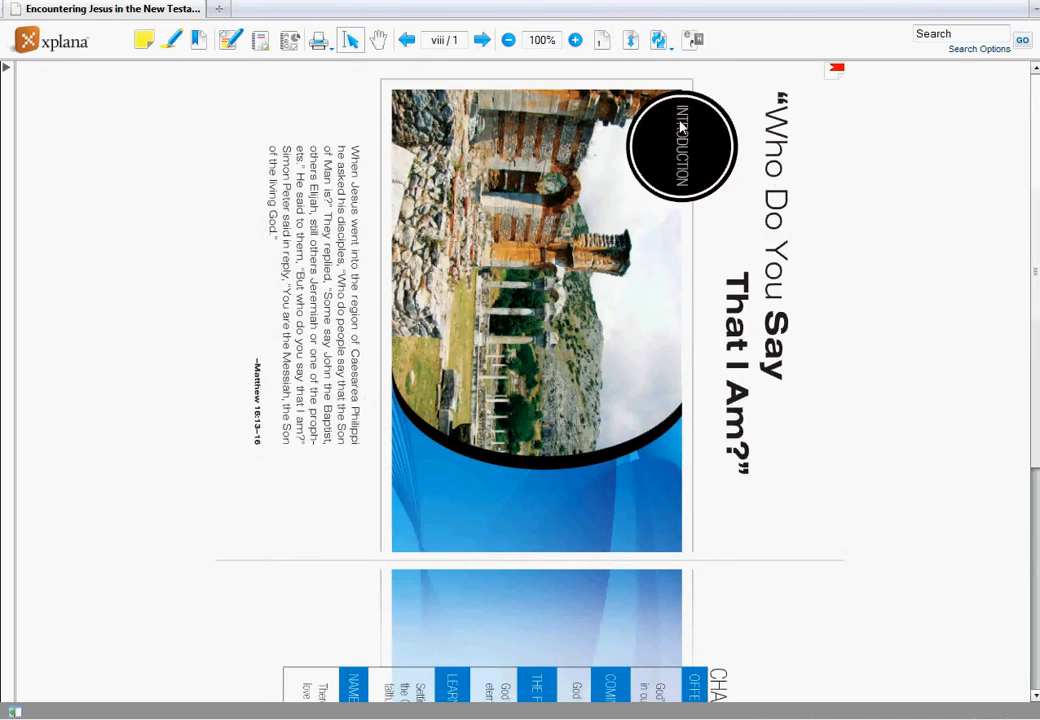
pyautogui.click(660, 40)
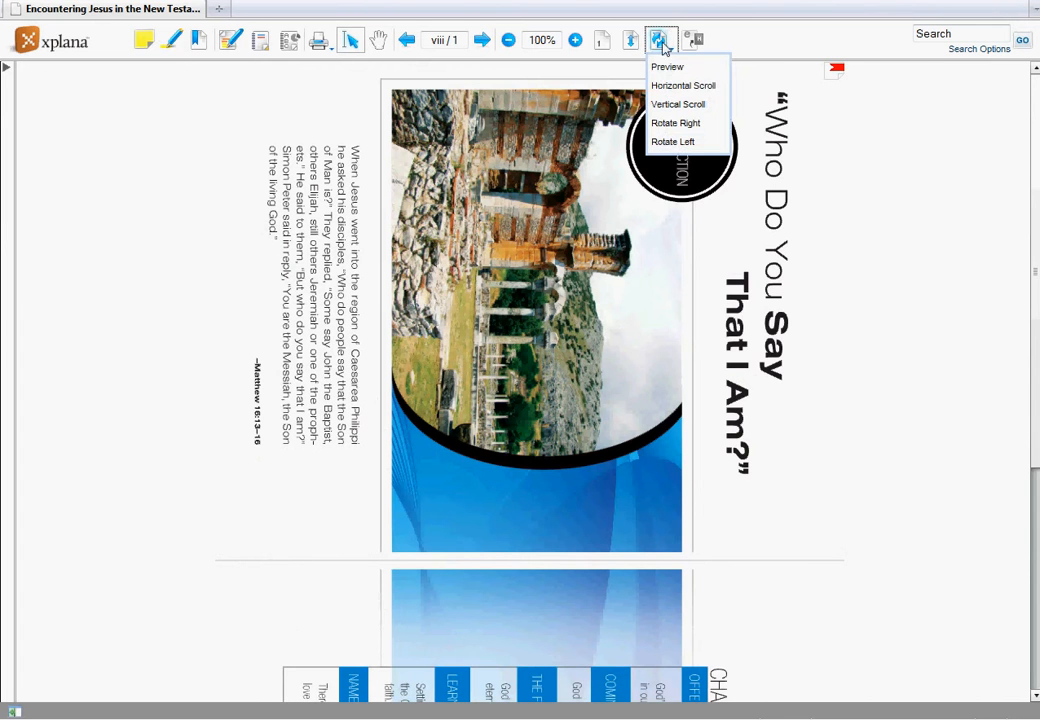
pyautogui.click(672, 141)
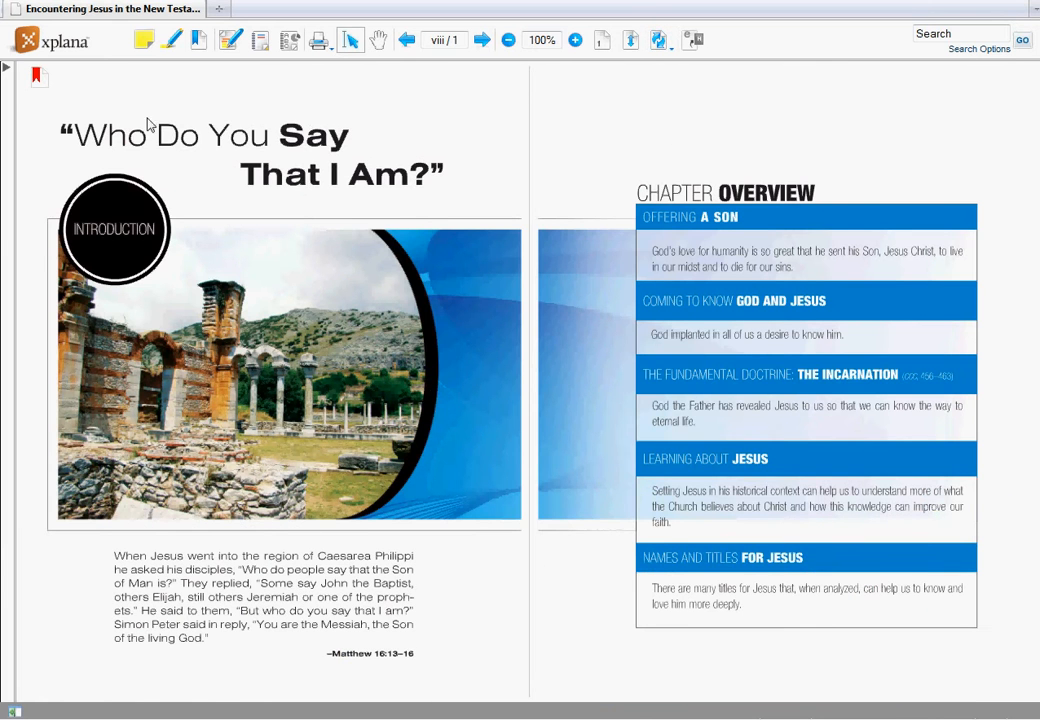
pyautogui.moveTo(23, 88)
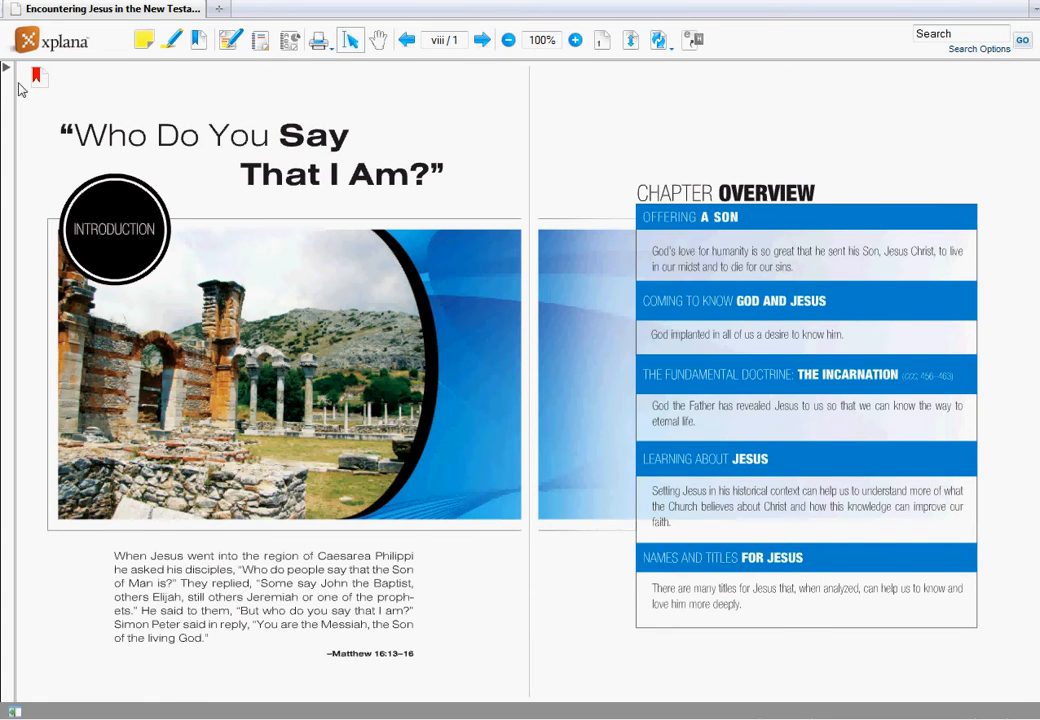
# Jump to chapter 7, The Gospel of John, from the contents panel, then hide the panel
pyautogui.click(6, 67)
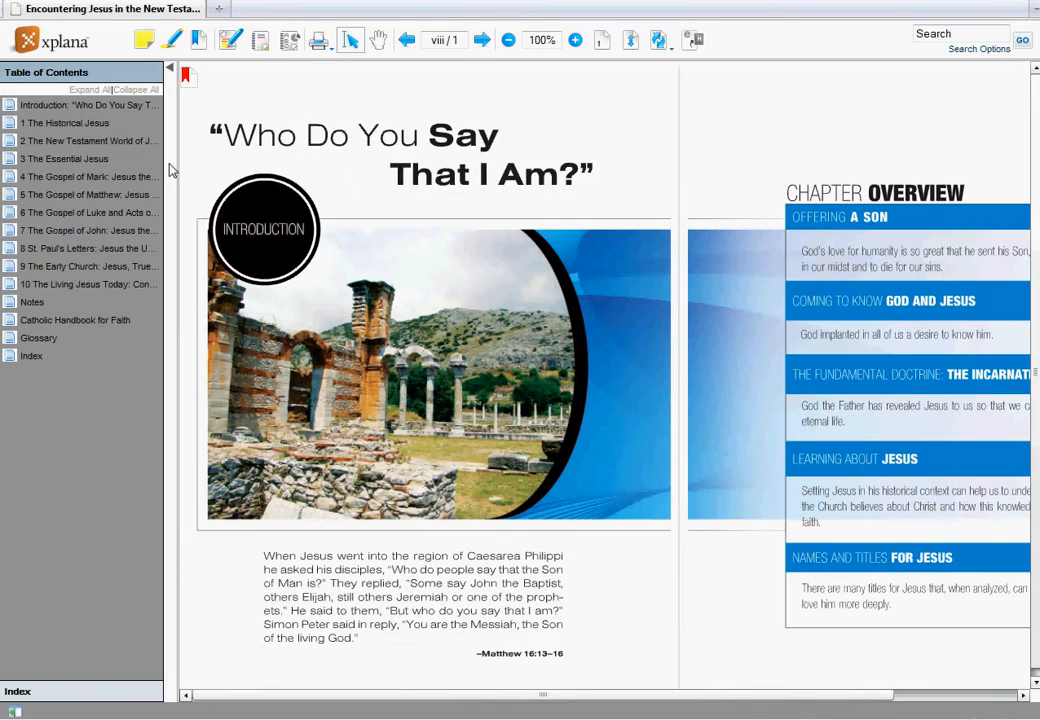
pyautogui.moveTo(171, 75)
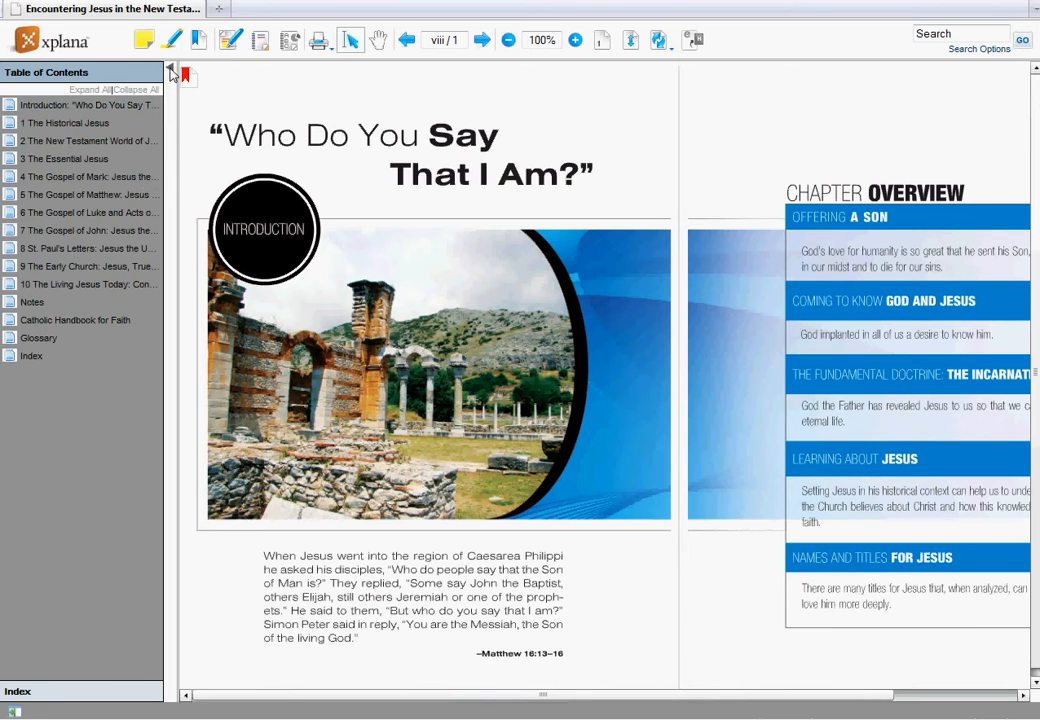
pyautogui.click(172, 74)
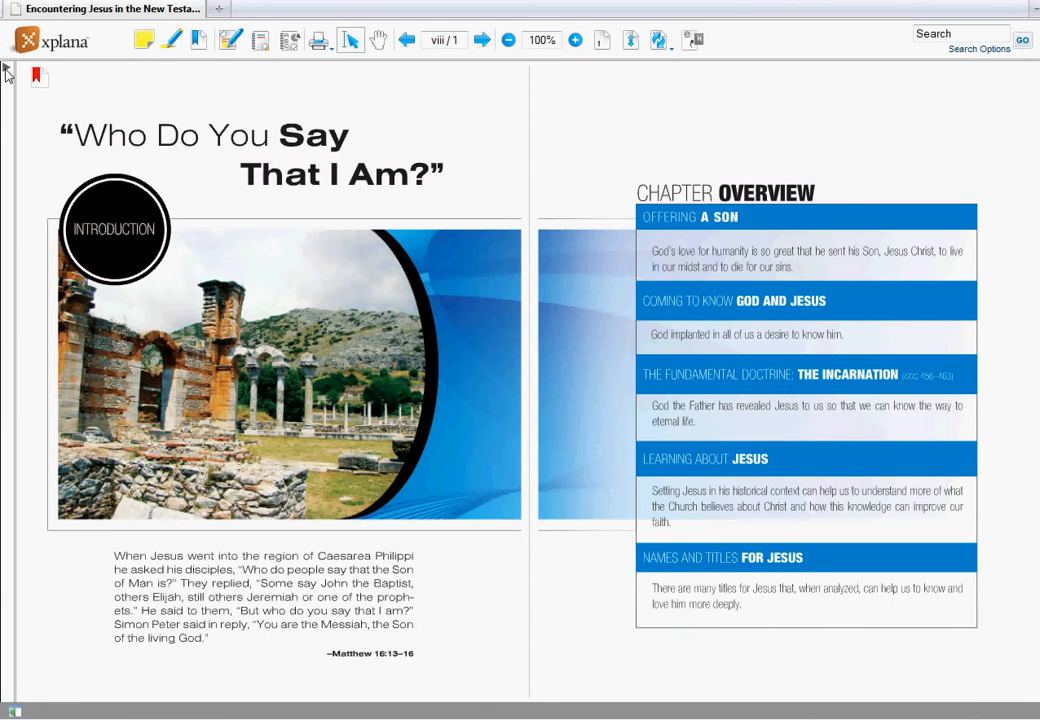
pyautogui.click(38, 76)
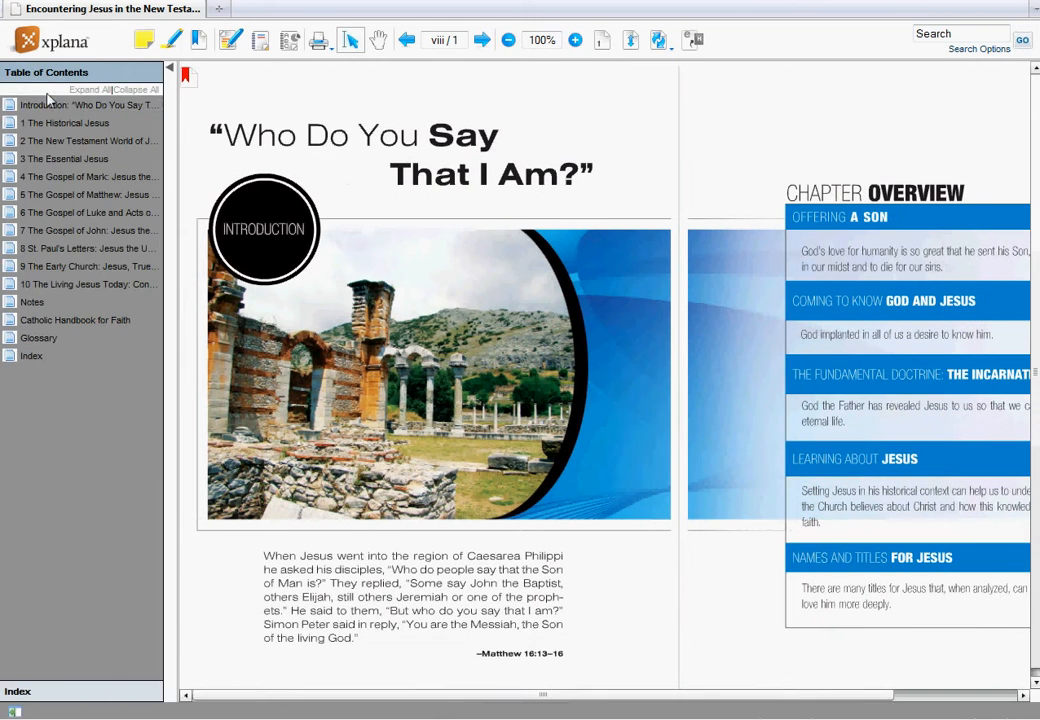
pyautogui.moveTo(92, 311)
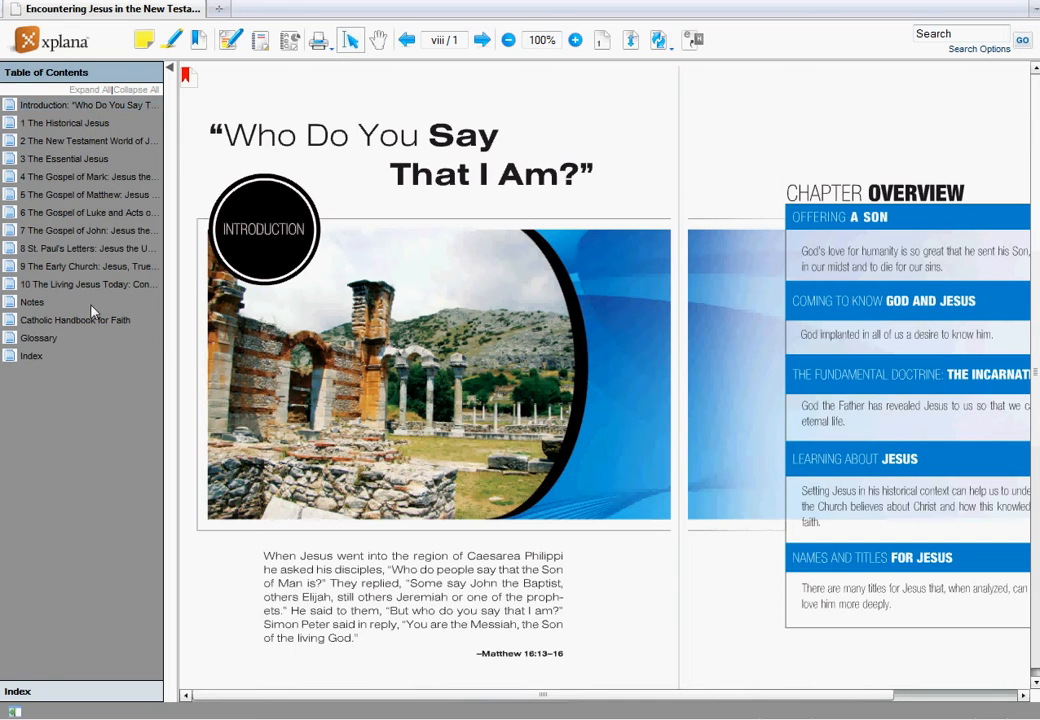
pyautogui.click(89, 230)
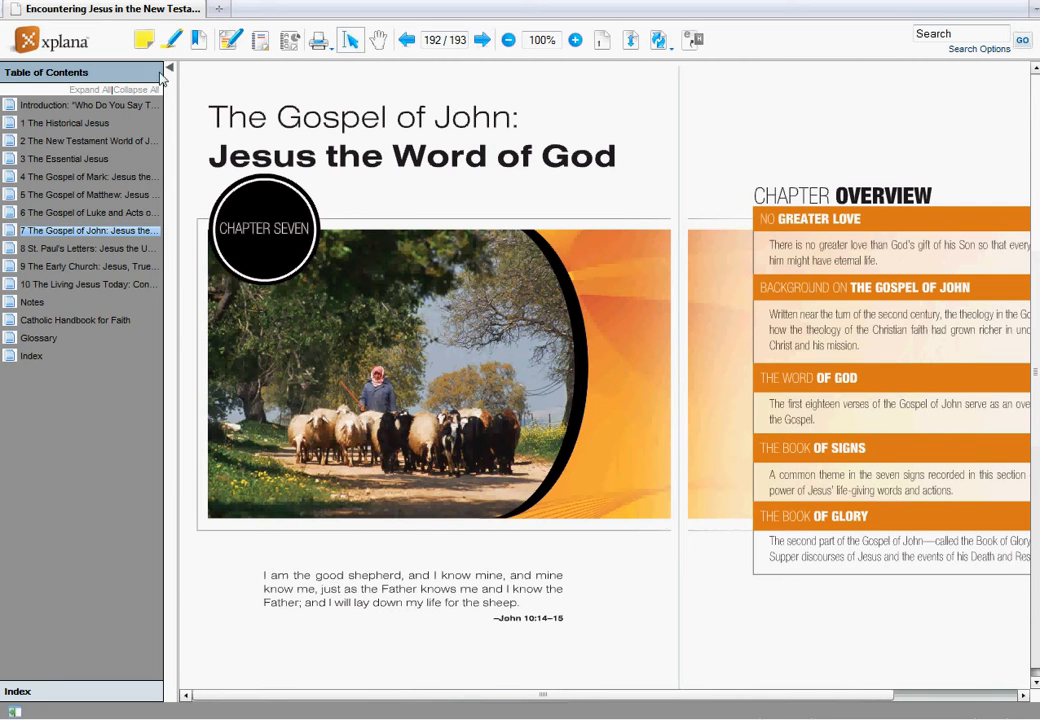
pyautogui.click(170, 67)
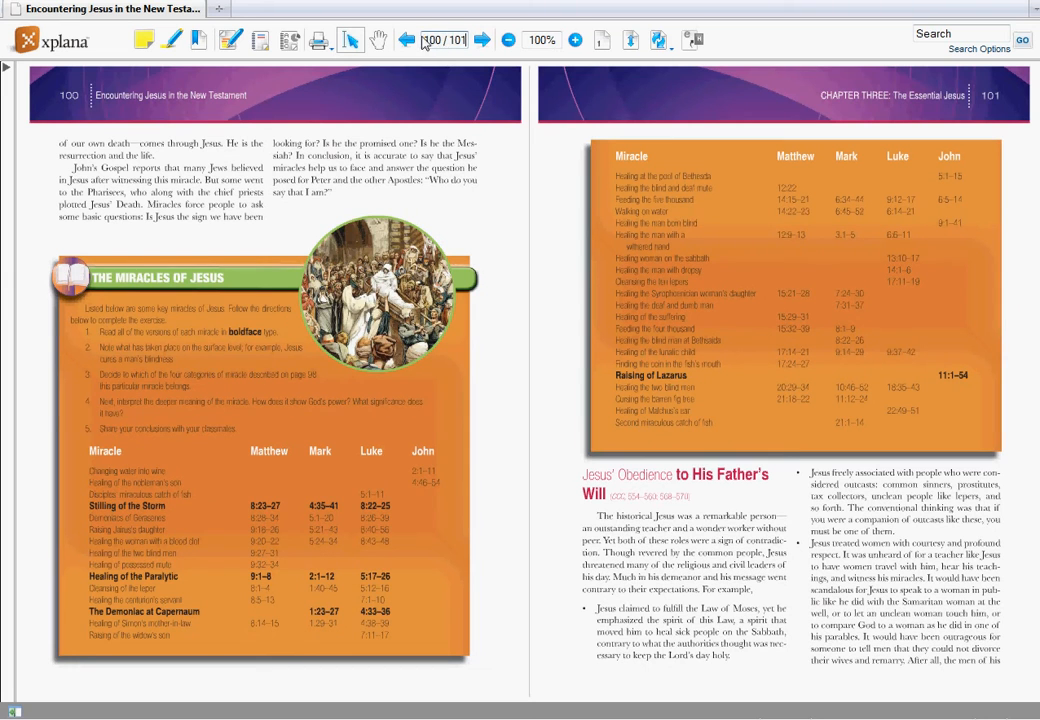
# Replace the page number to return to the Encountering Jesus front cover
pyautogui.tripleClick(456, 40)
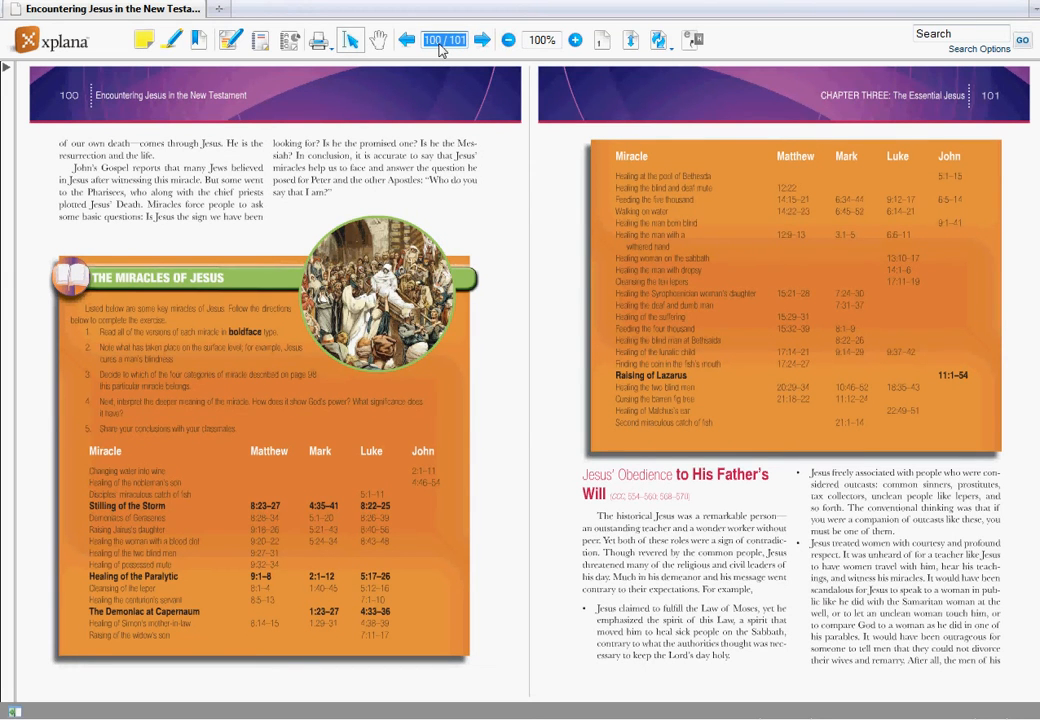
pyautogui.click(481, 40)
pyautogui.write('C')
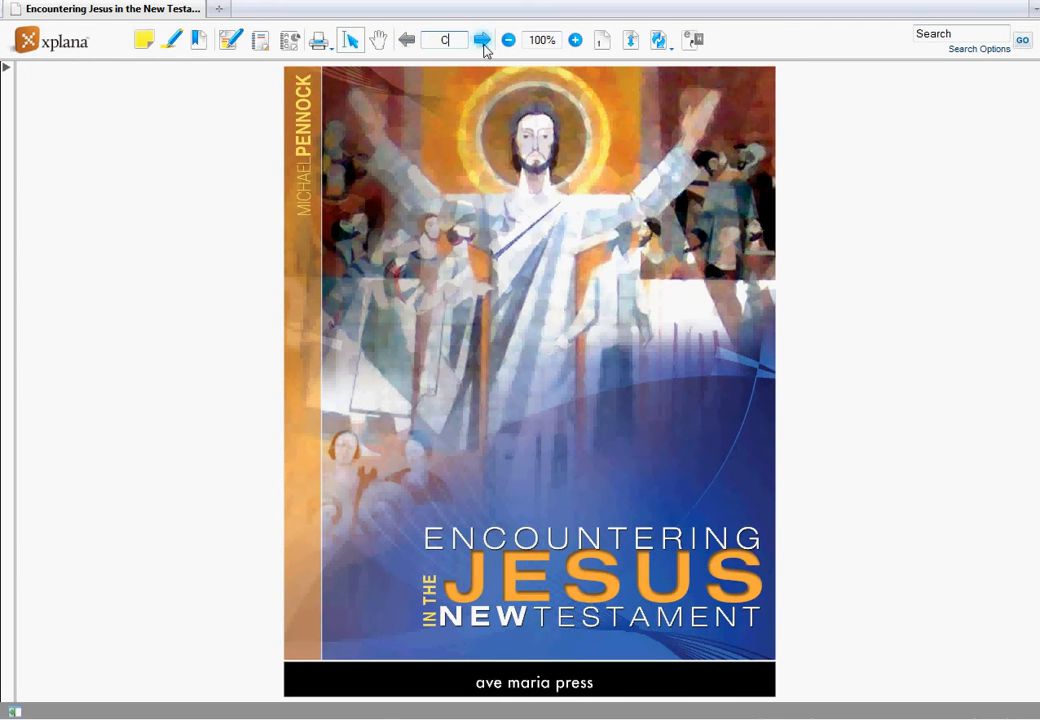
pyautogui.moveTo(483, 40)
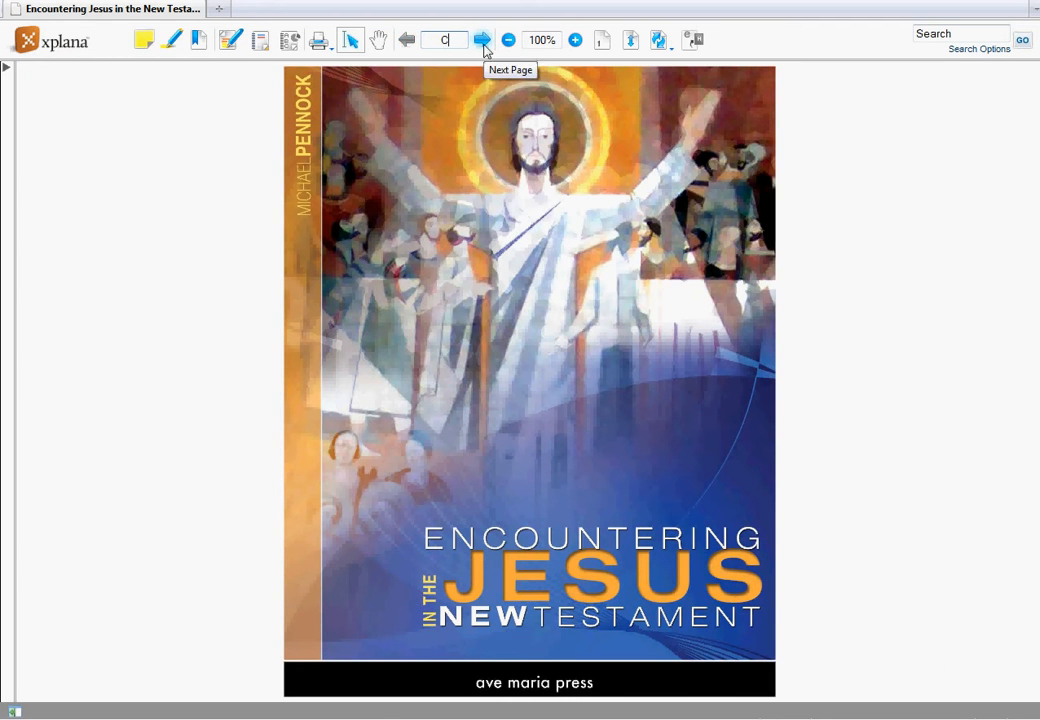
# Advance three spreads from the cover to pages 8 and 9
pyautogui.click(482, 40)
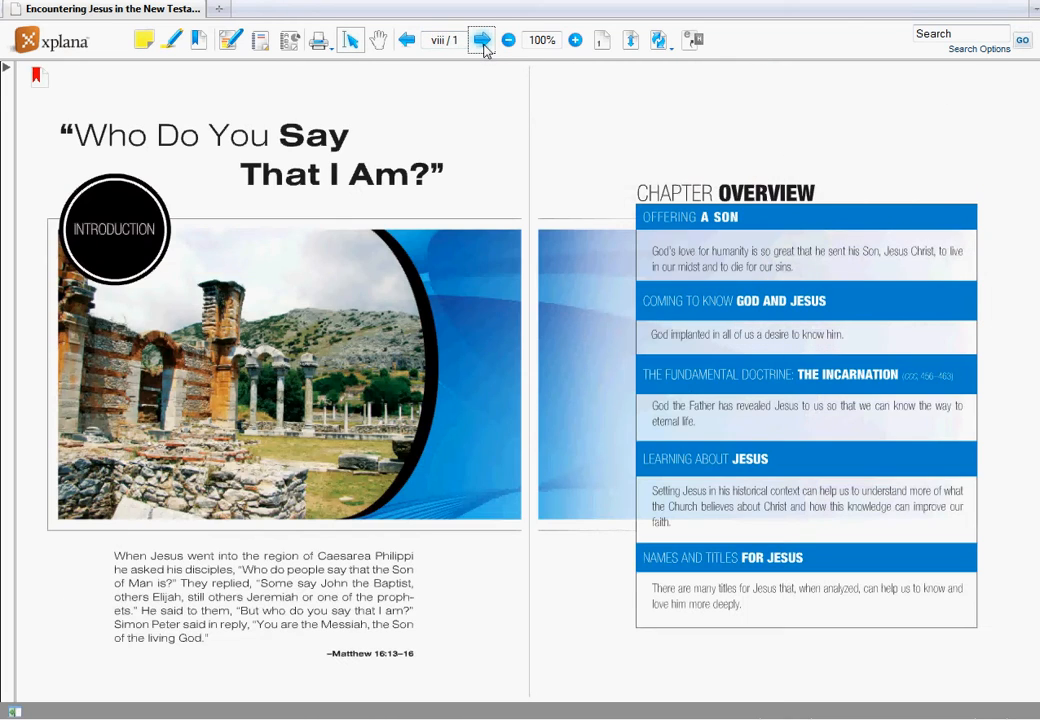
pyautogui.click(482, 40)
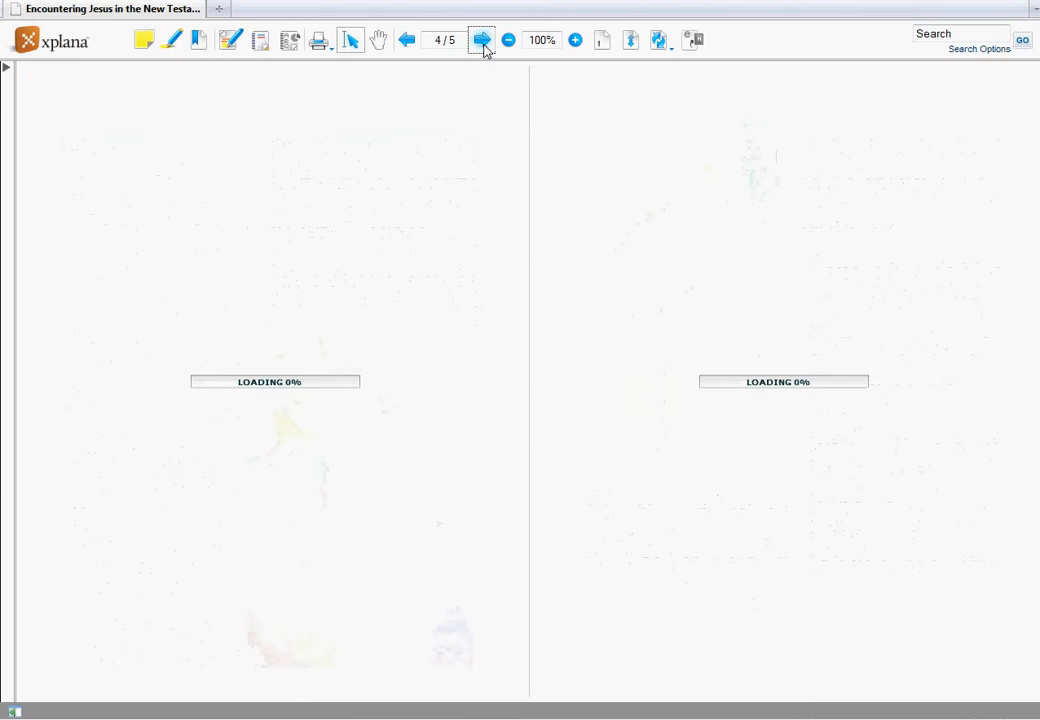
pyautogui.click(482, 40)
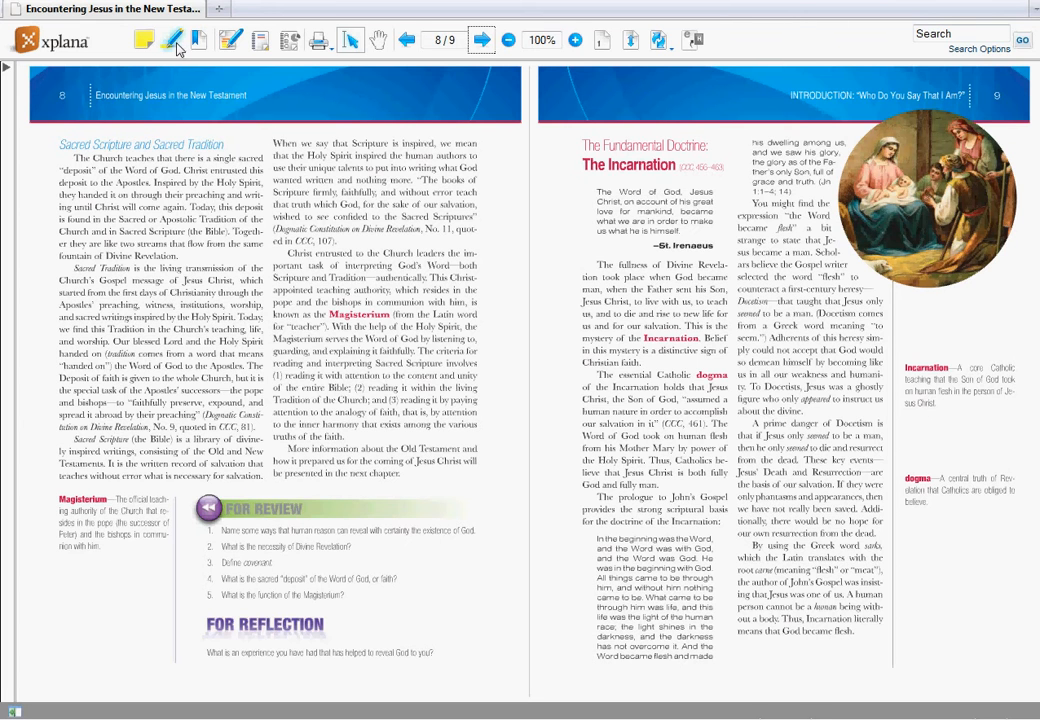
# Switch to the Highlighter tool for the Magisterium margin definition
pyautogui.click(171, 40)
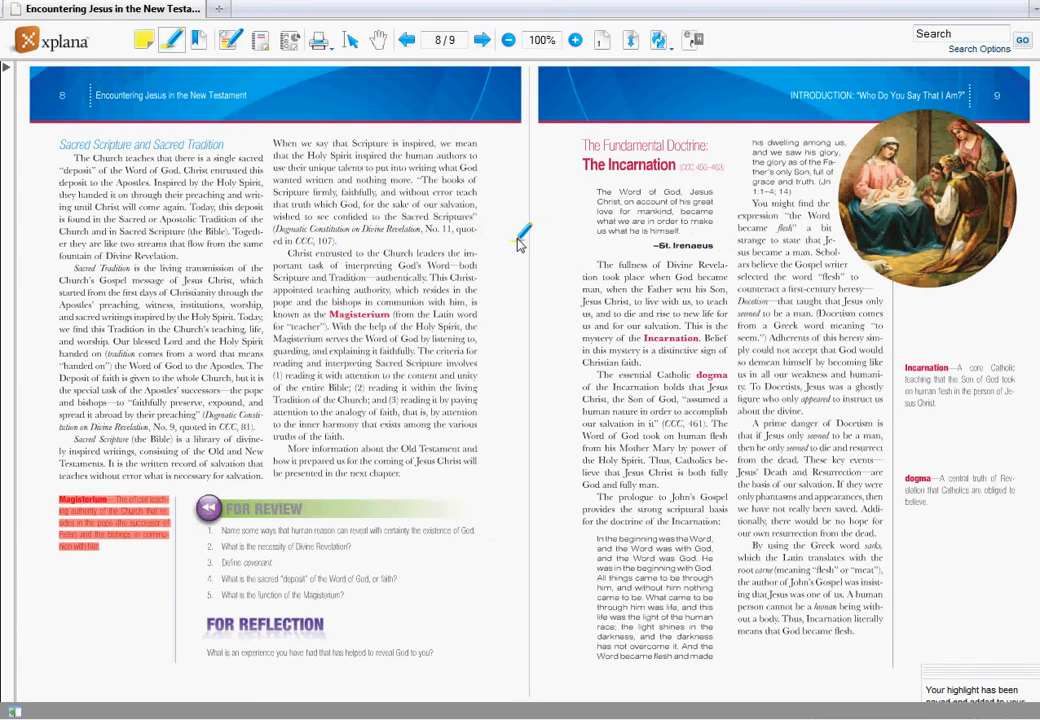
pyautogui.moveTo(290, 218)
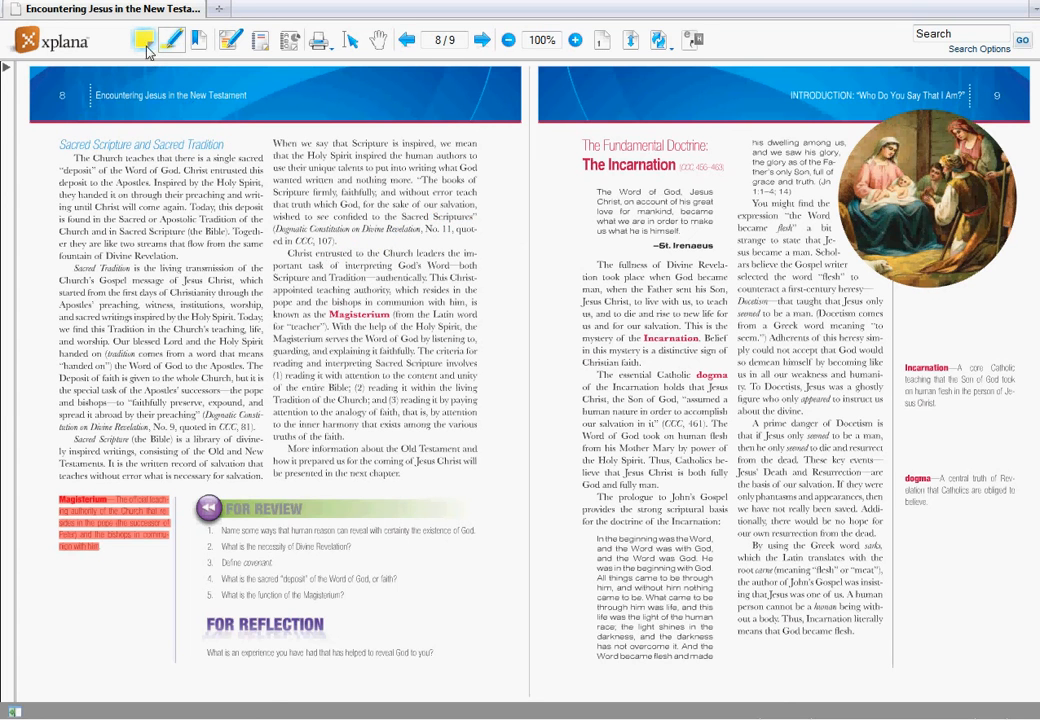
# Create a page 8 note about the Magisterium that mentions the Vatican website
pyautogui.click(144, 41)
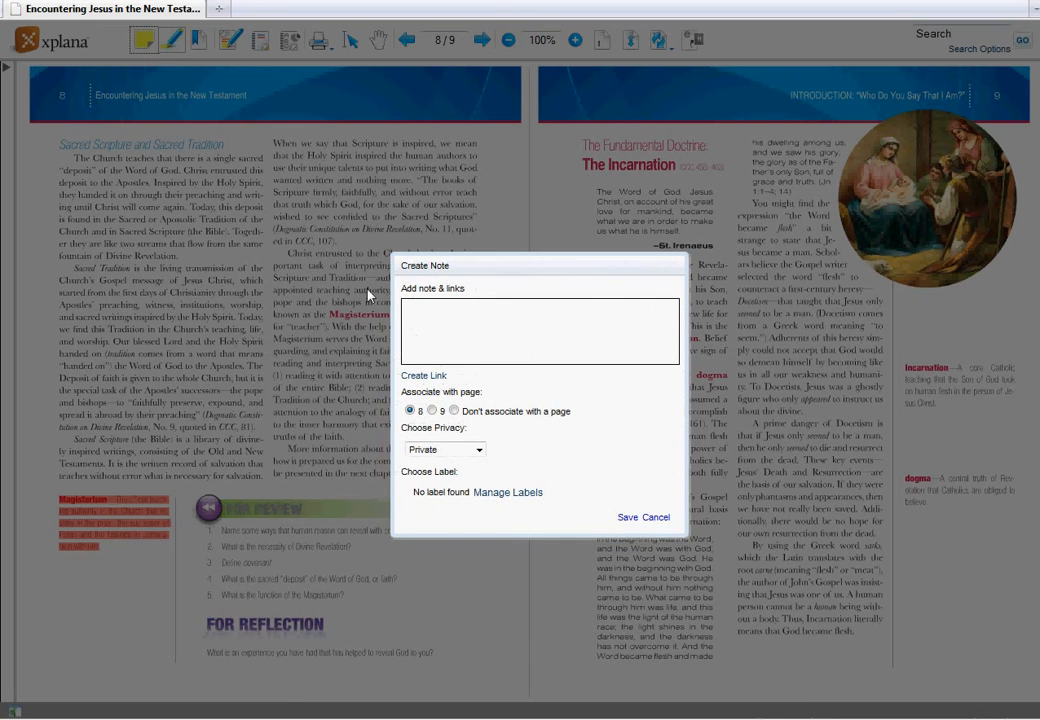
pyautogui.moveTo(442, 326)
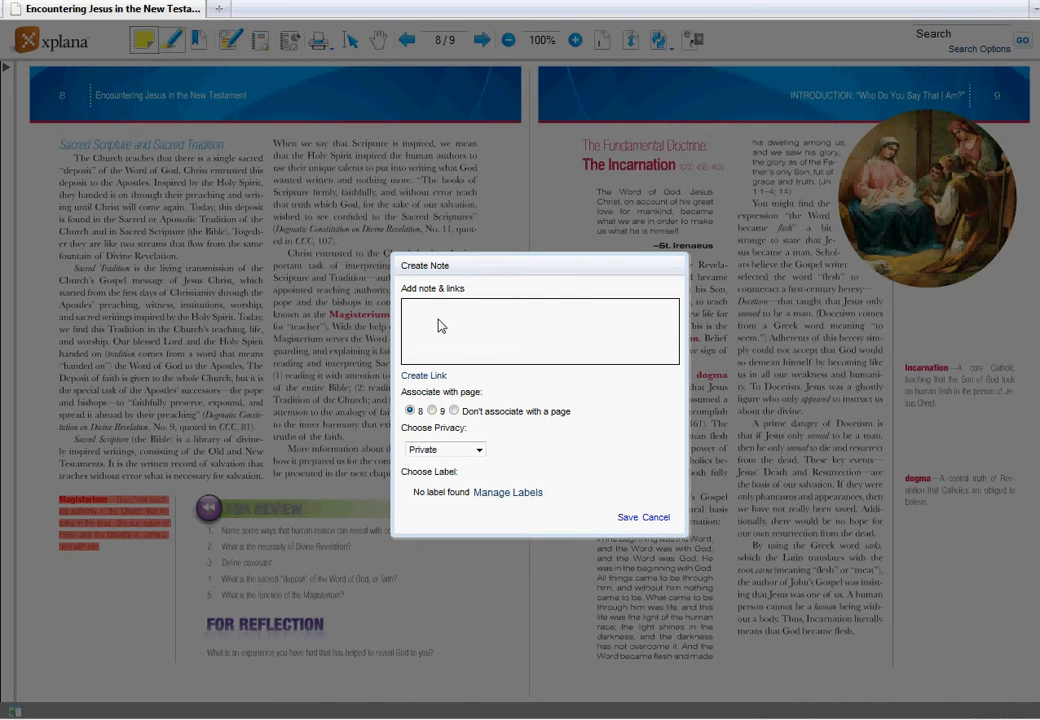
pyautogui.write('Mag')
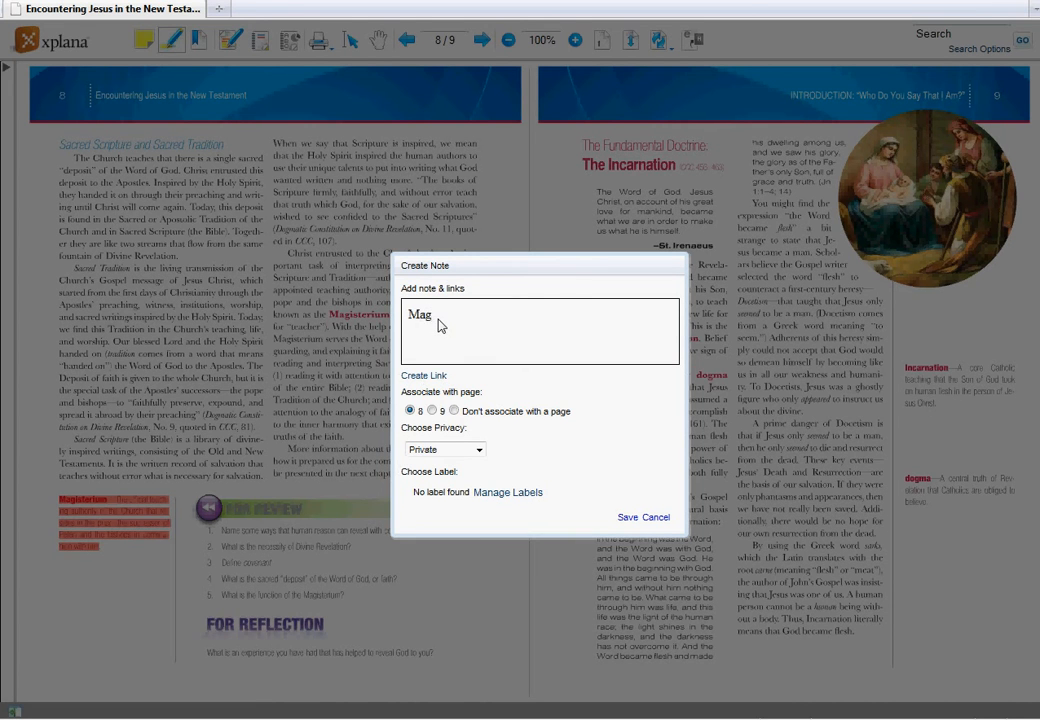
pyautogui.write('isterium')
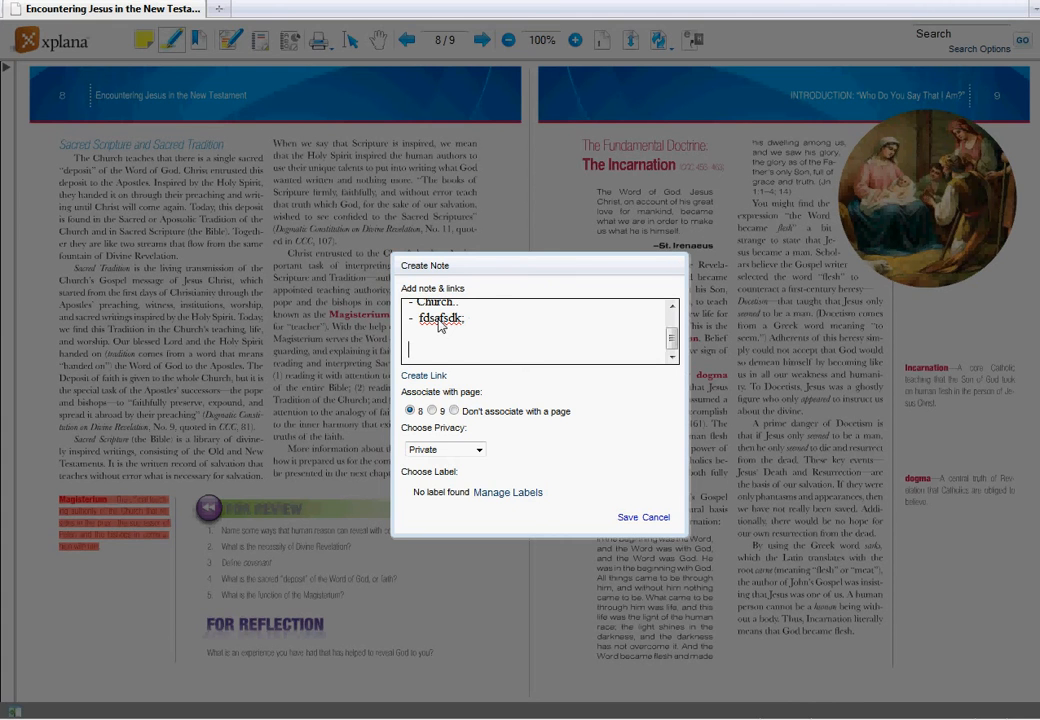
pyautogui.write('Vatican')
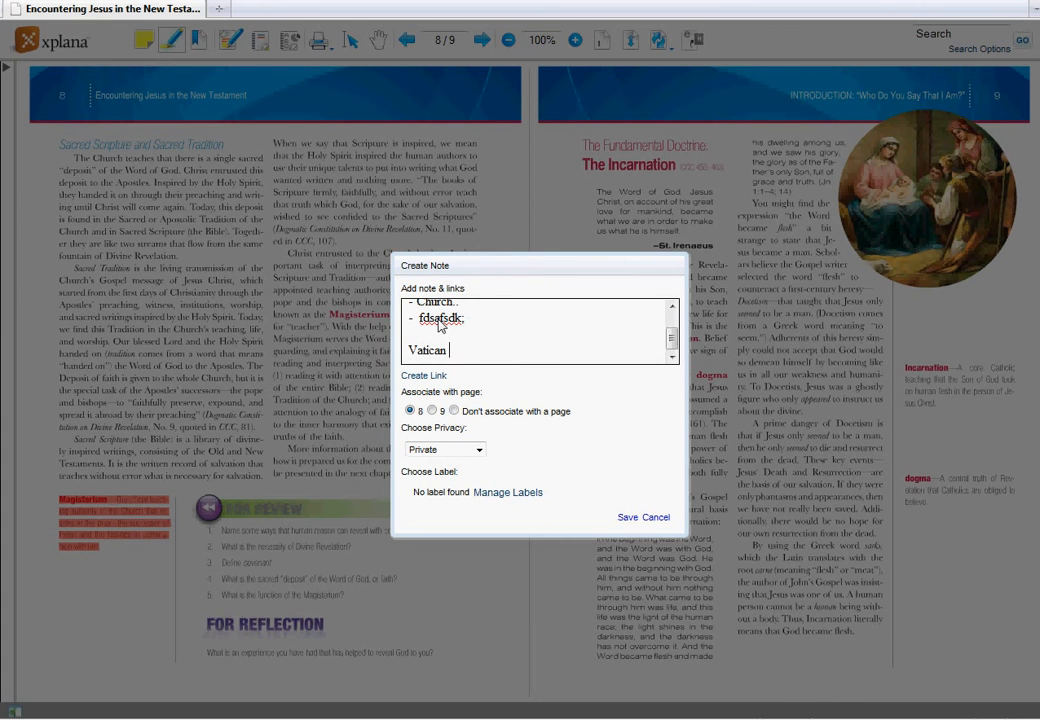
pyautogui.write('website')
pyautogui.write('http://www')
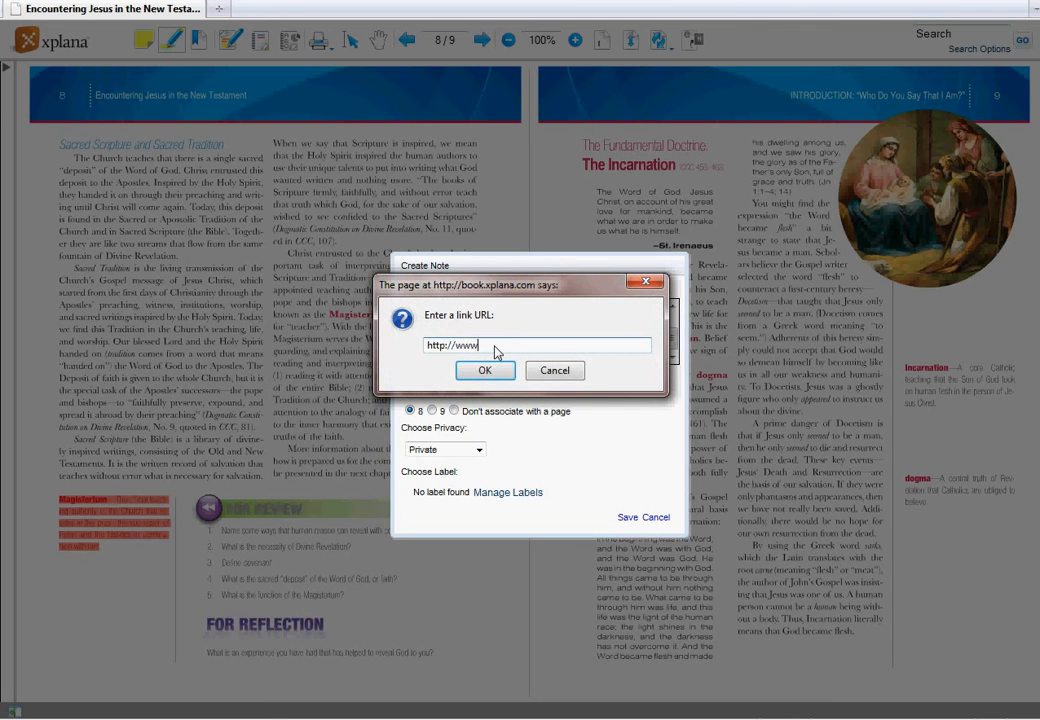
# Enter the vatican. link address and confirm it for the note
pyautogui.write('vatican.')
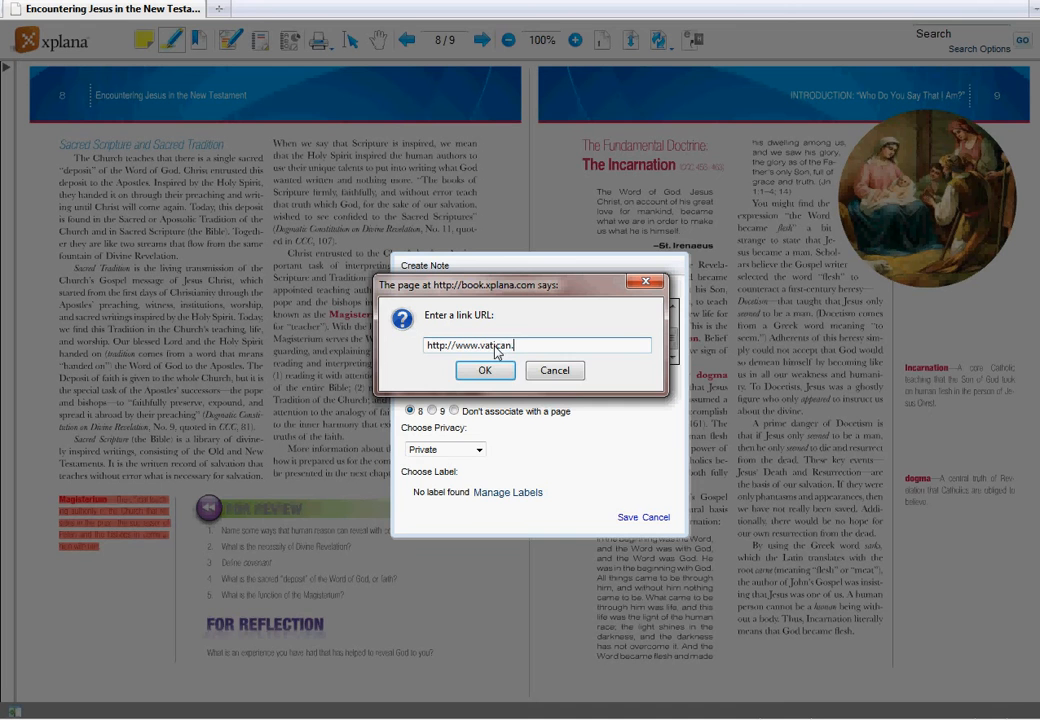
pyautogui.click(484, 370)
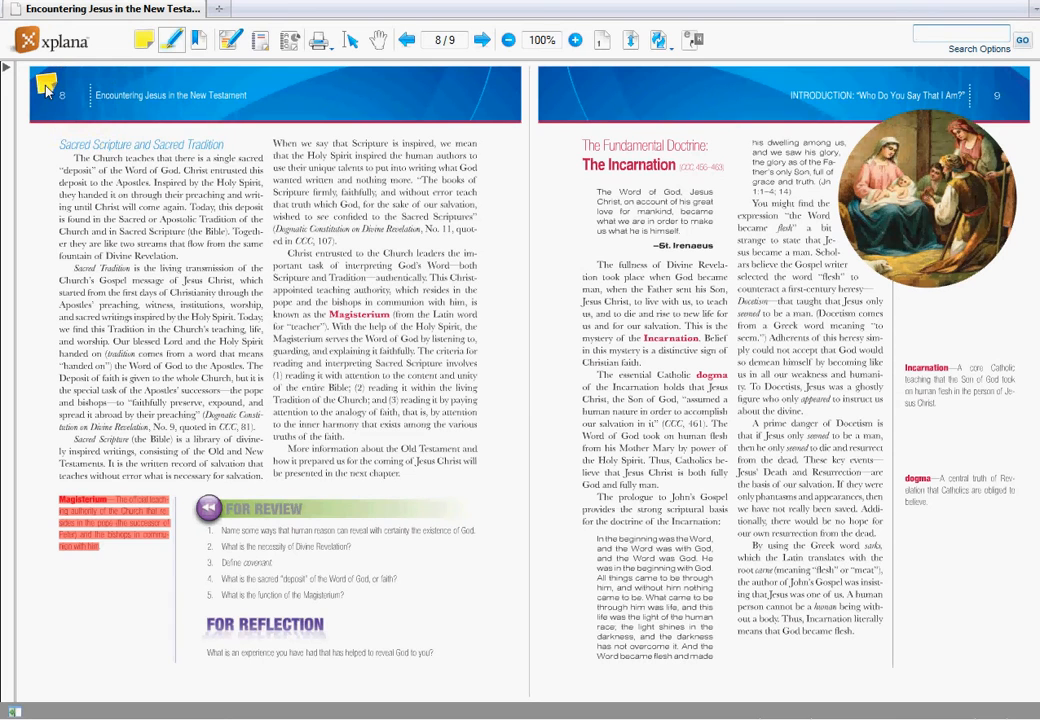
# Select the Hand tool and open the annotation manager panel
pyautogui.click(45, 85)
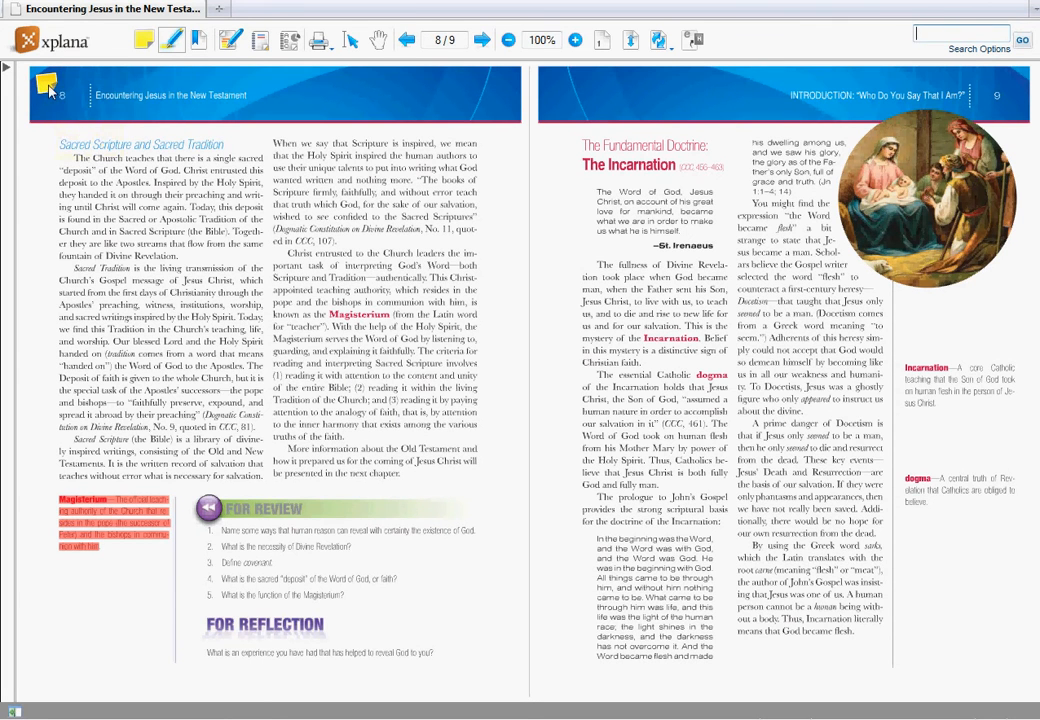
pyautogui.click(48, 84)
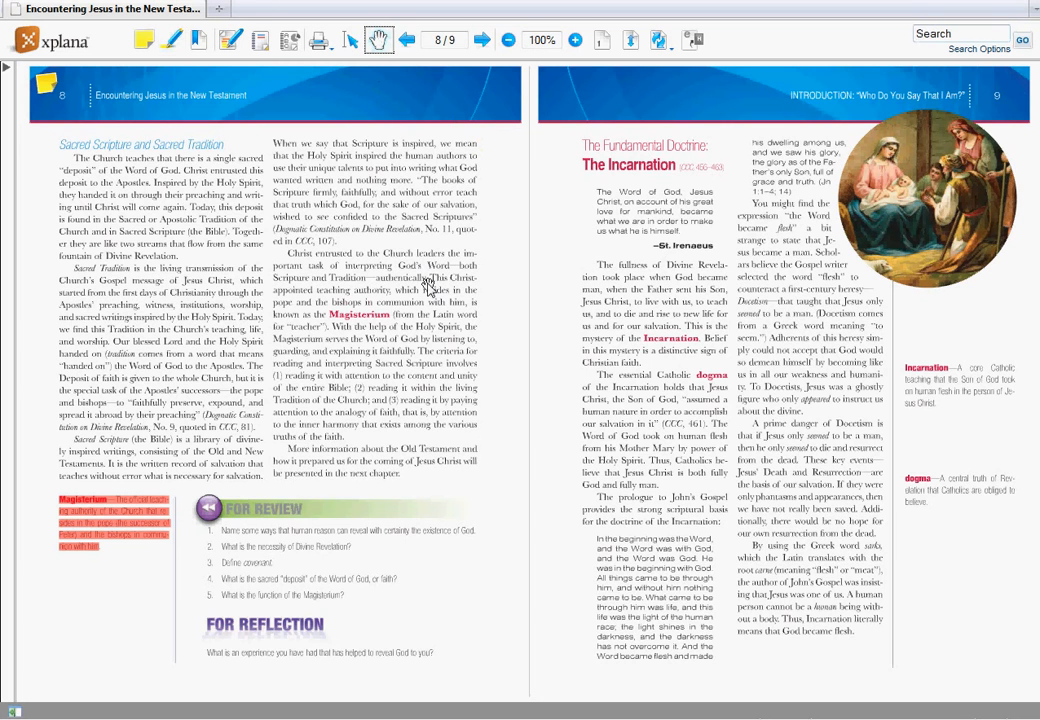
pyautogui.moveTo(458, 280)
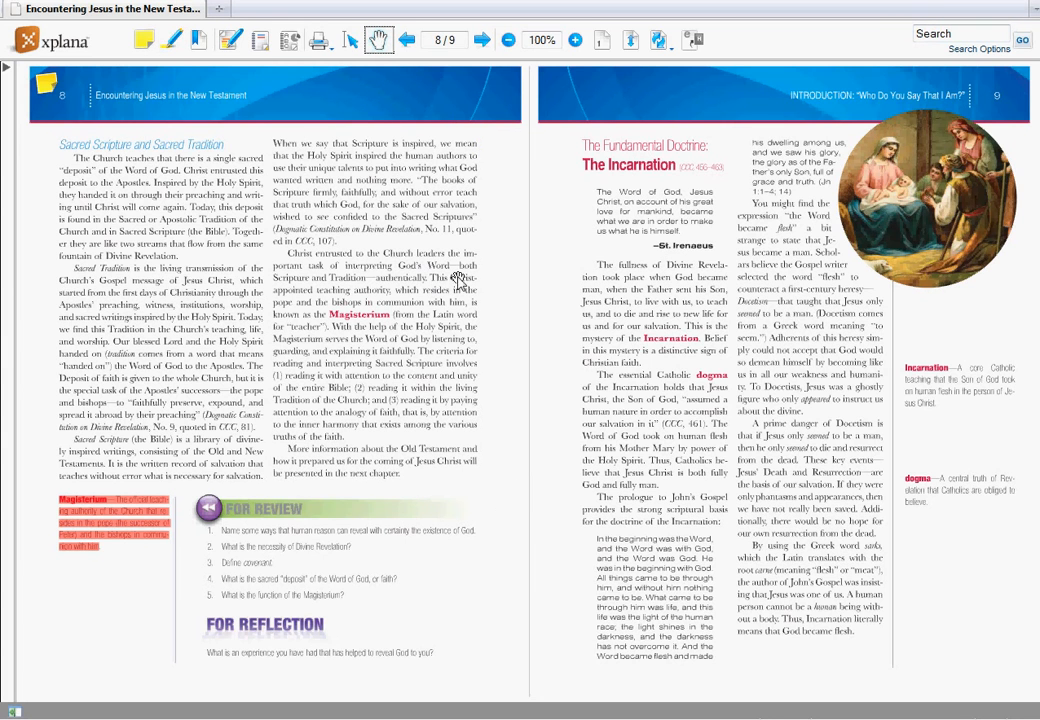
pyautogui.click(231, 40)
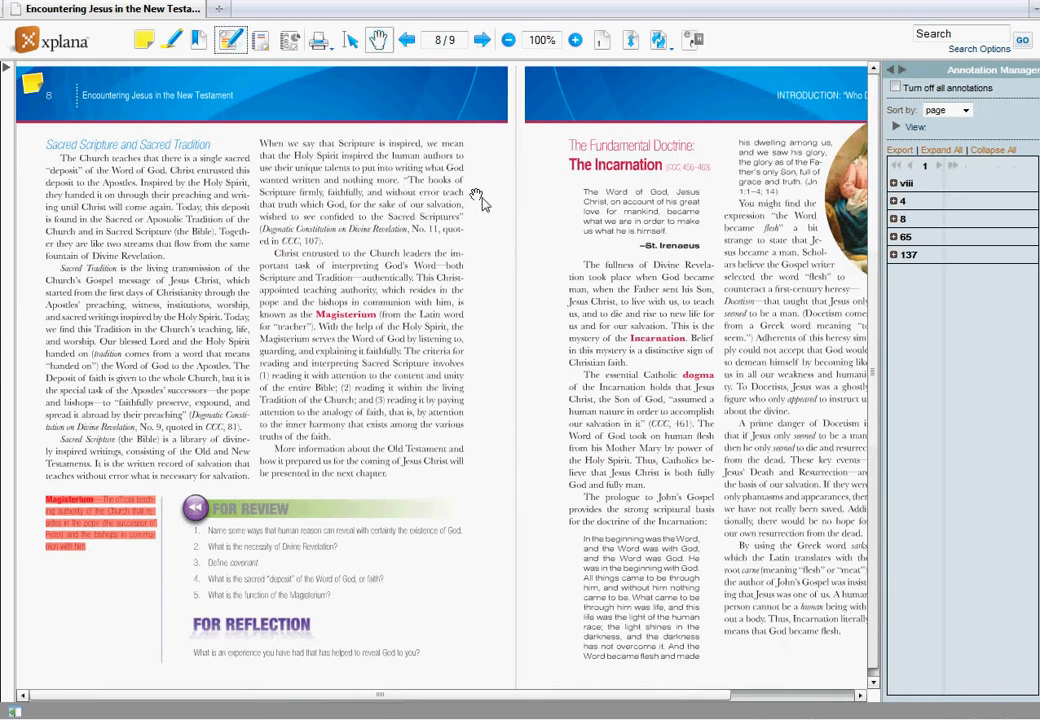
# Toggle the annotation manager back on, expand page 65, and open Sort by
pyautogui.click(229, 40)
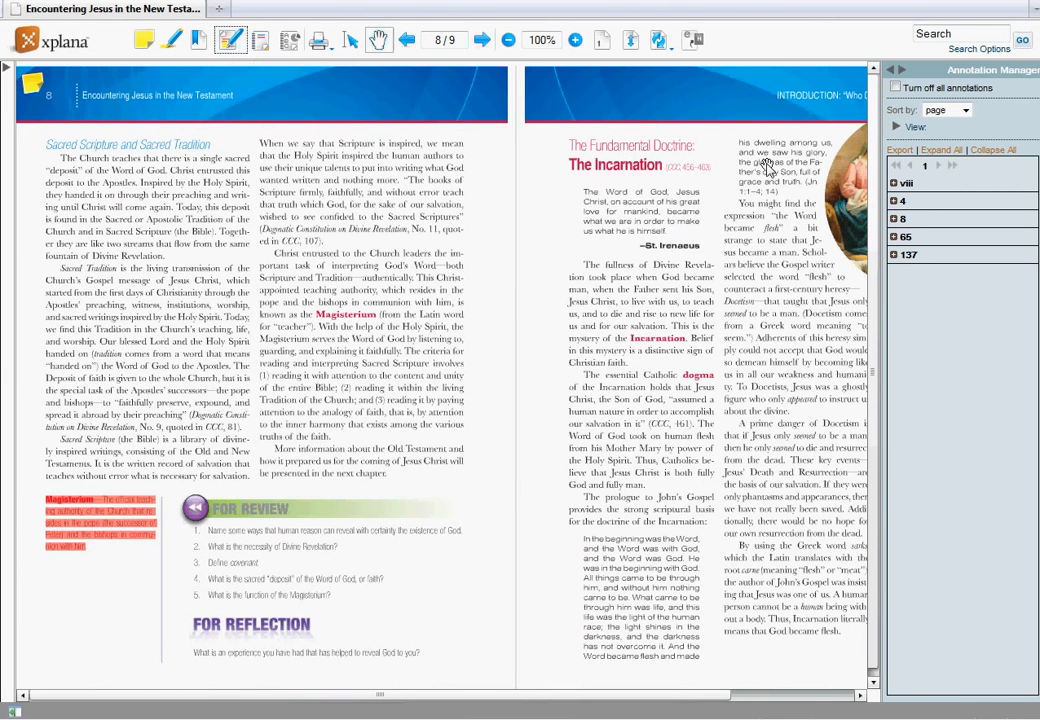
pyautogui.moveTo(910, 73)
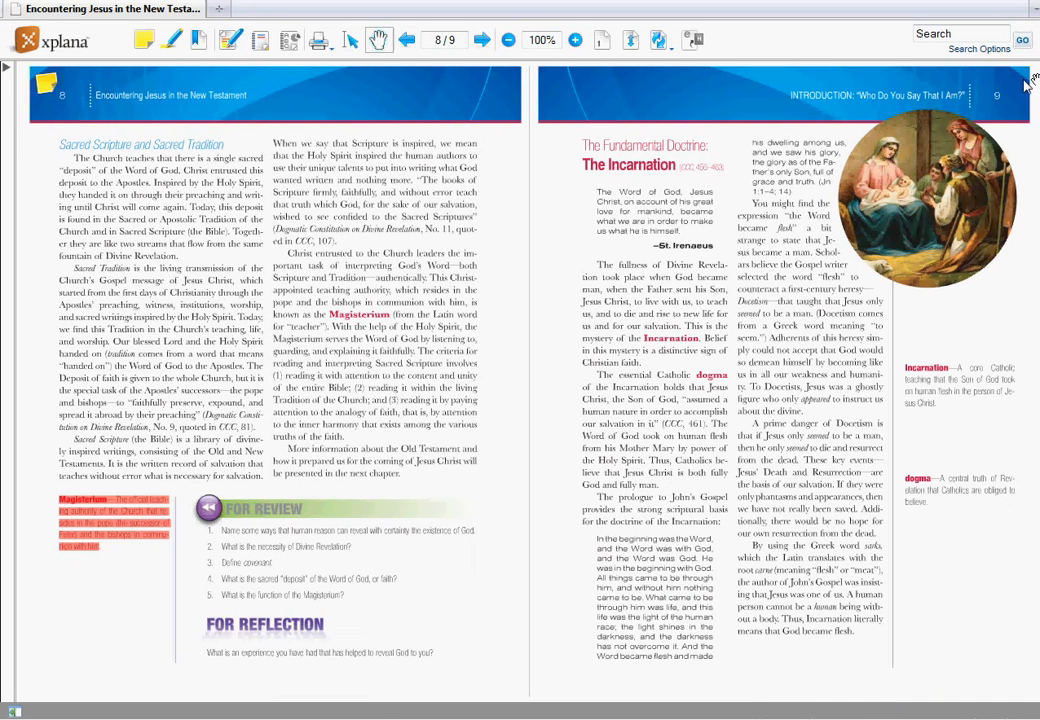
pyautogui.click(230, 40)
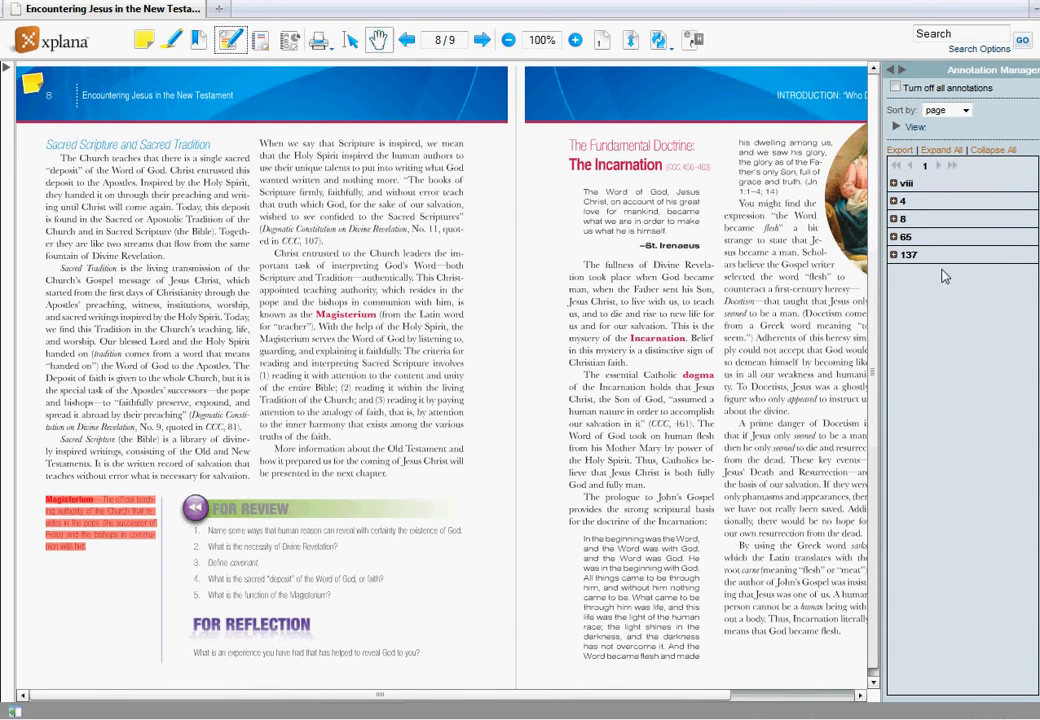
pyautogui.click(892, 236)
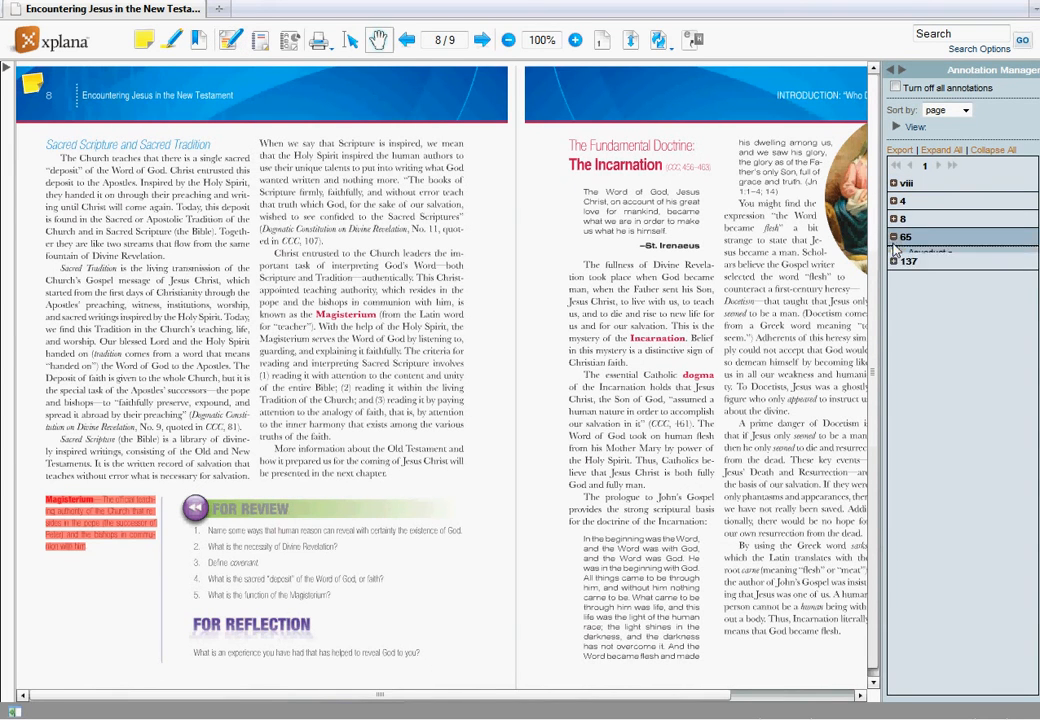
pyautogui.click(963, 110)
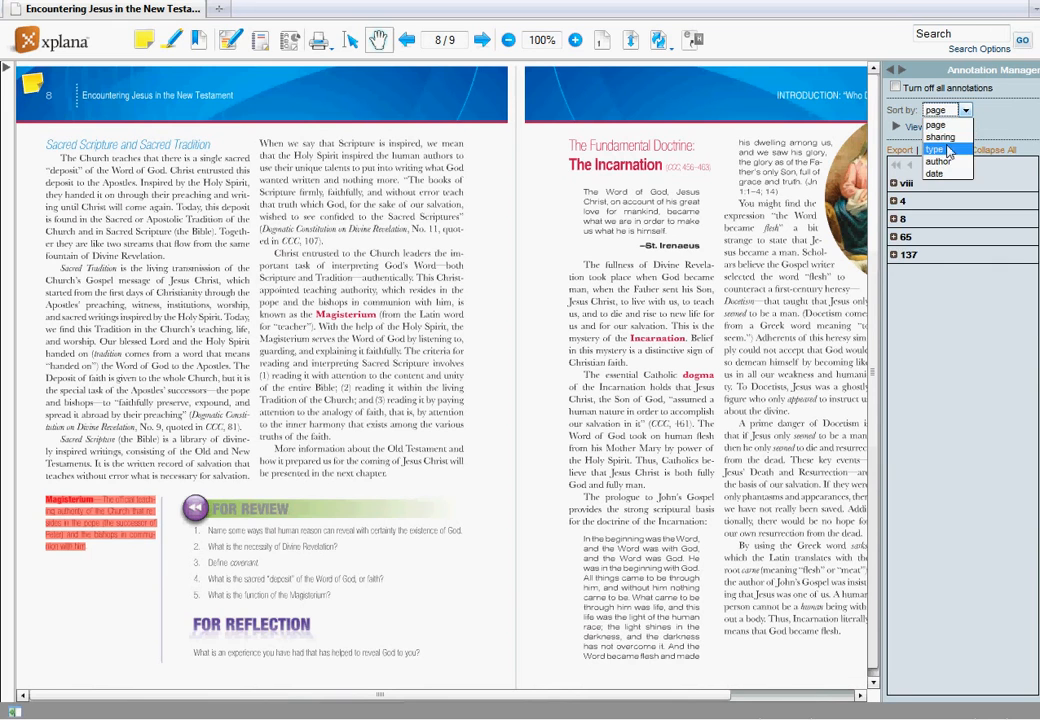
# Sort by type, collapse the bookmark group, and go to the Aquaduct note's pages
pyautogui.click(933, 149)
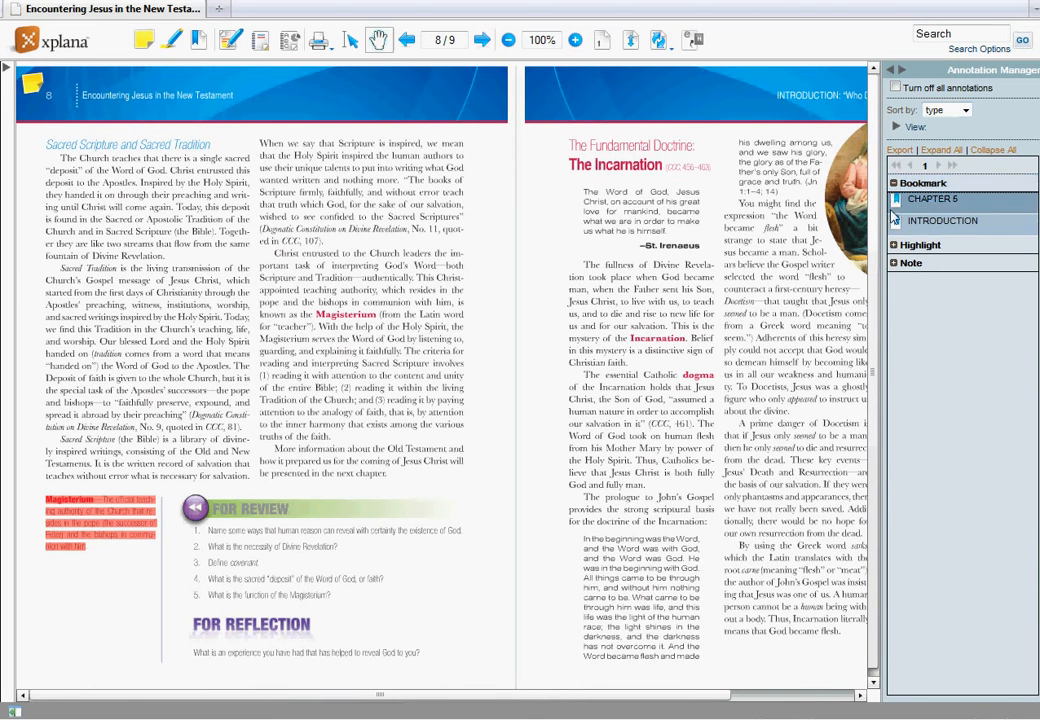
pyautogui.click(897, 201)
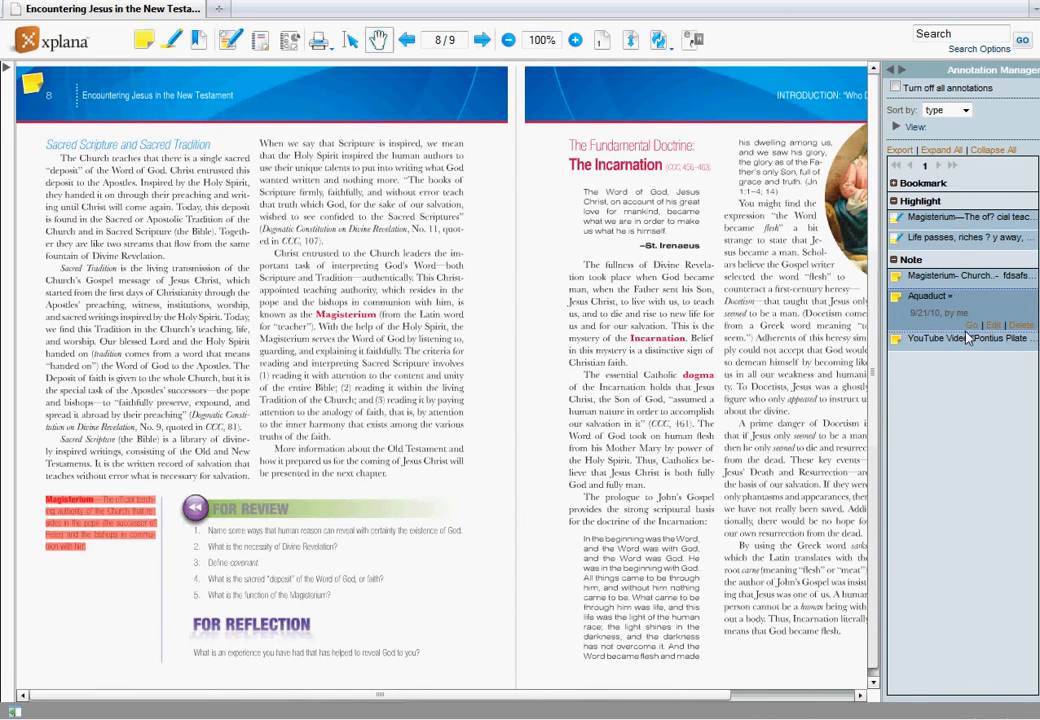
pyautogui.click(967, 338)
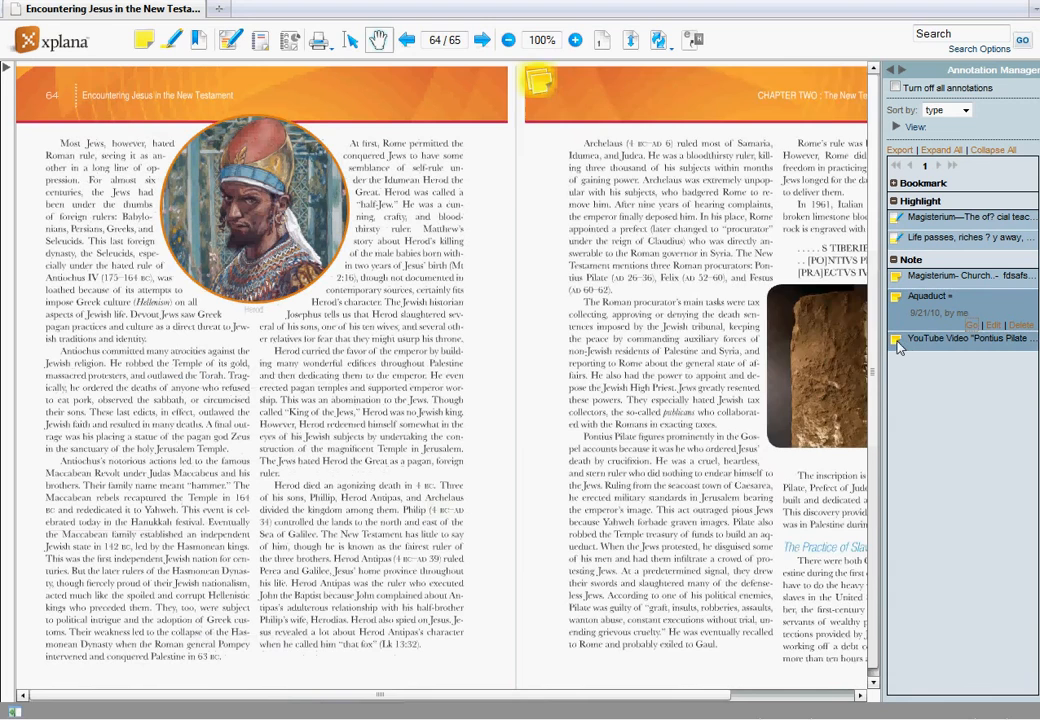
pyautogui.click(930, 295)
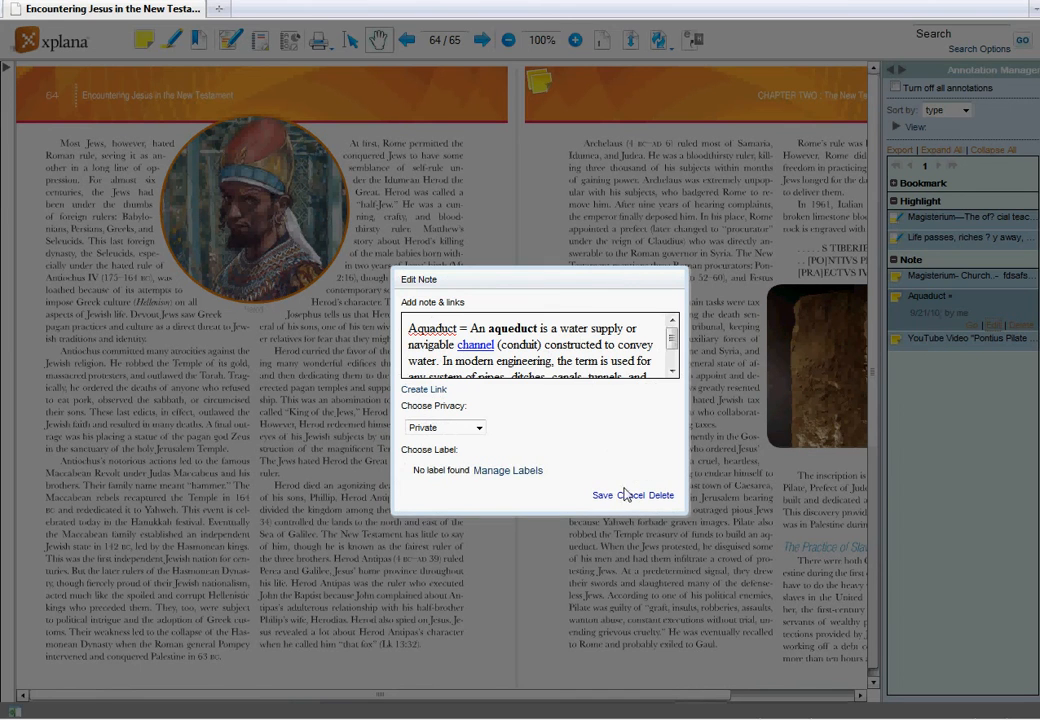
pyautogui.click(631, 495)
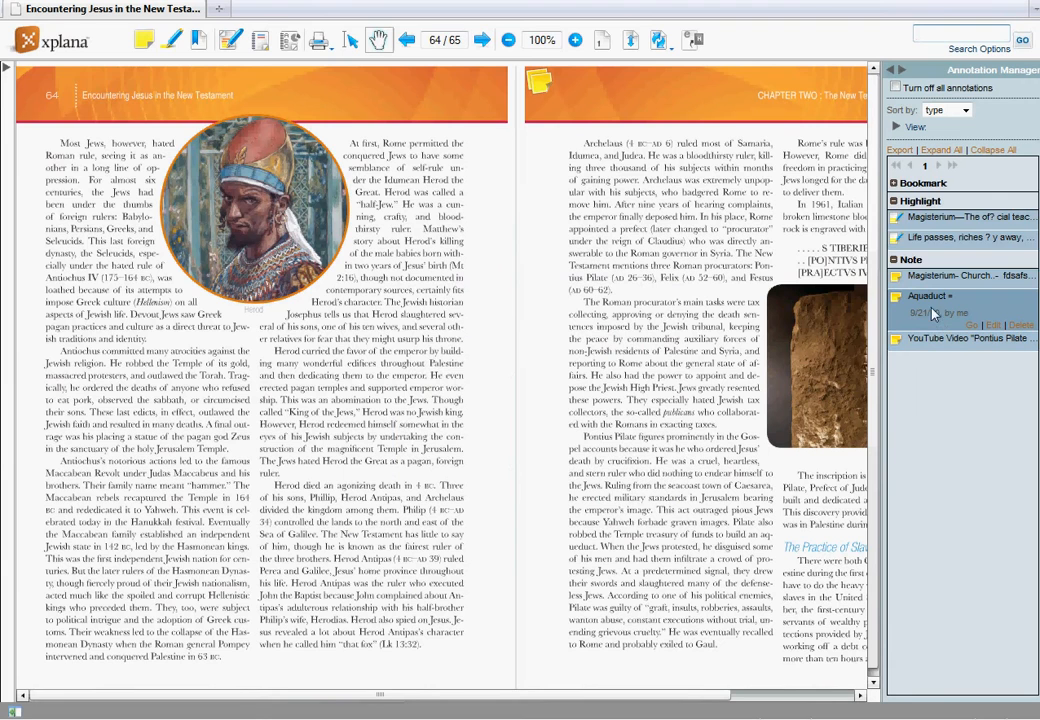
pyautogui.click(899, 149)
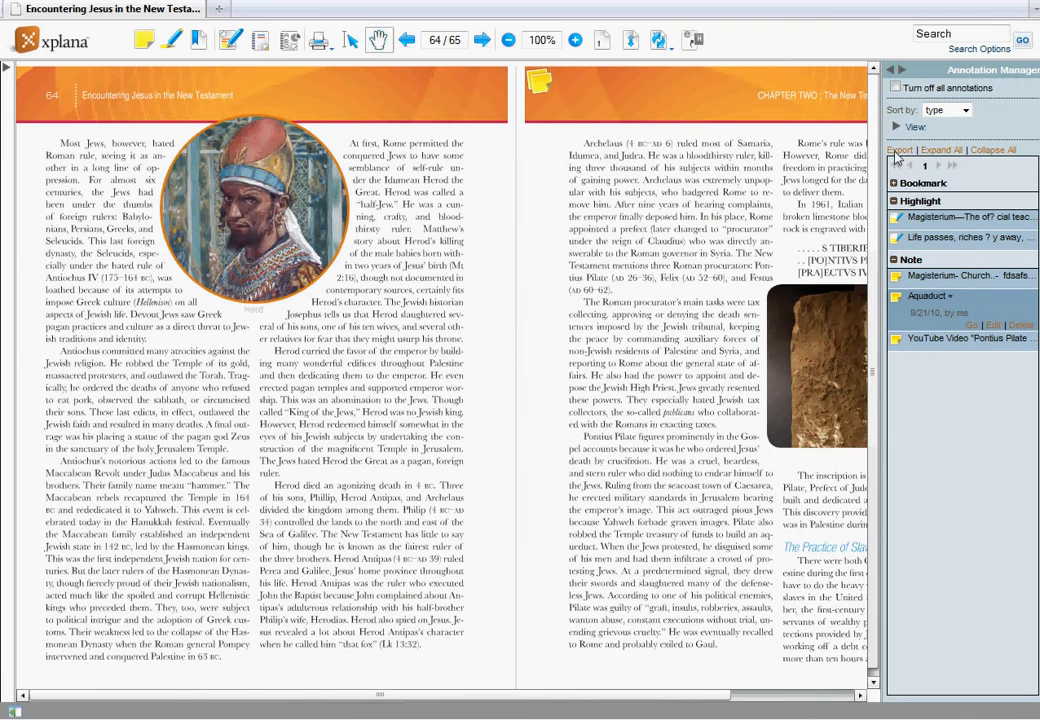
pyautogui.click(899, 149)
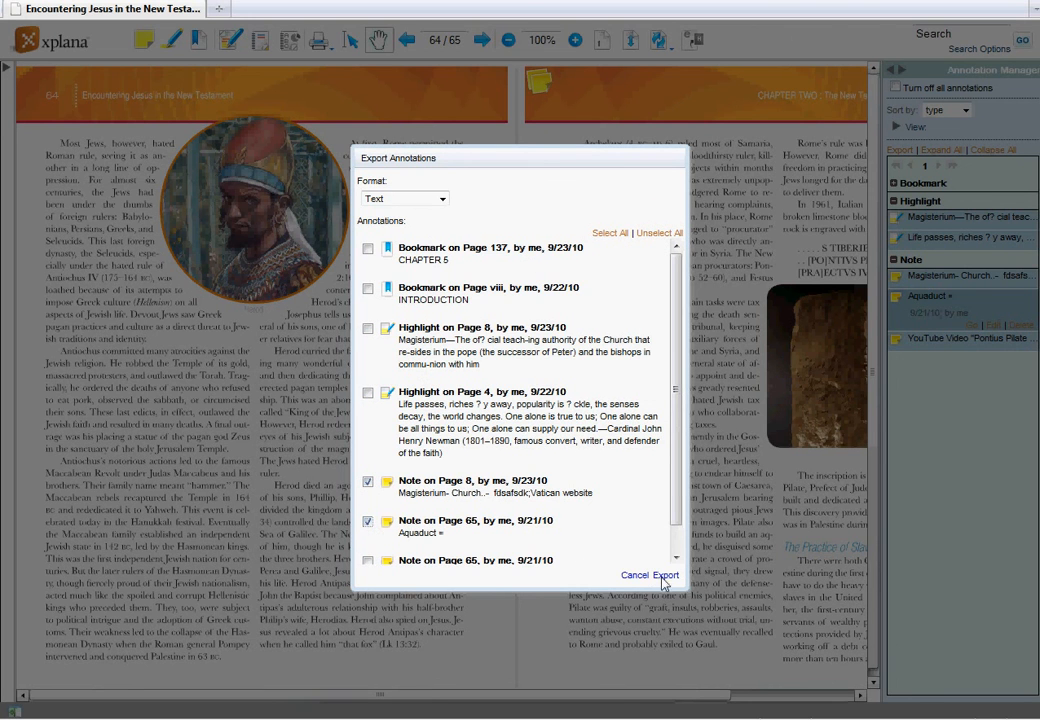
pyautogui.click(440, 198)
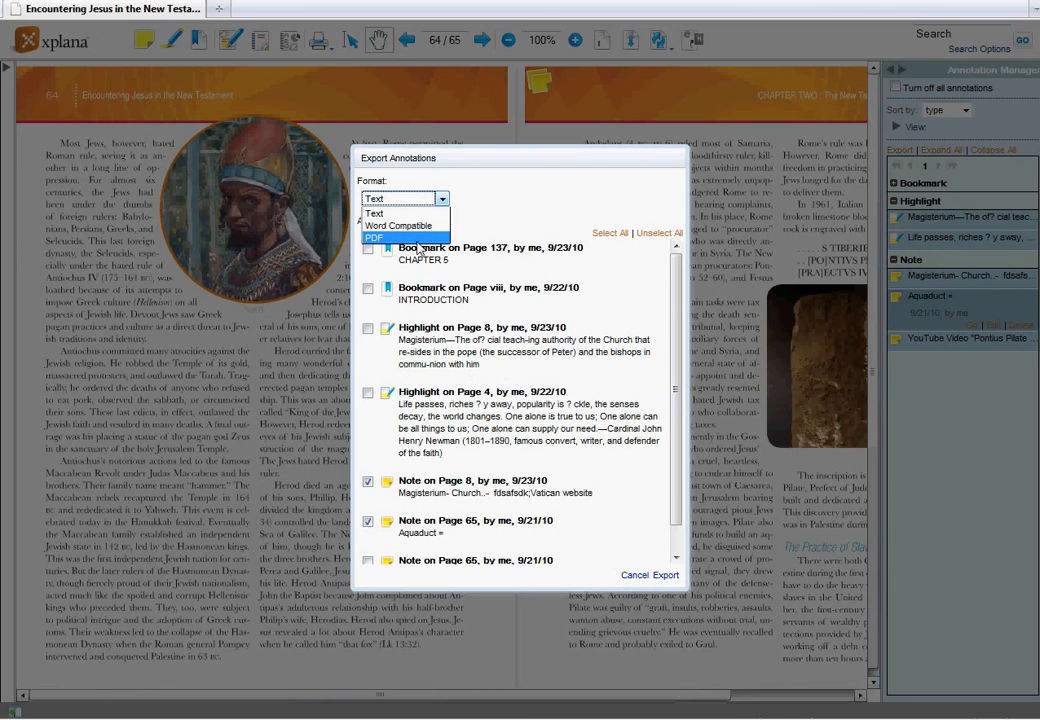
pyautogui.click(380, 238)
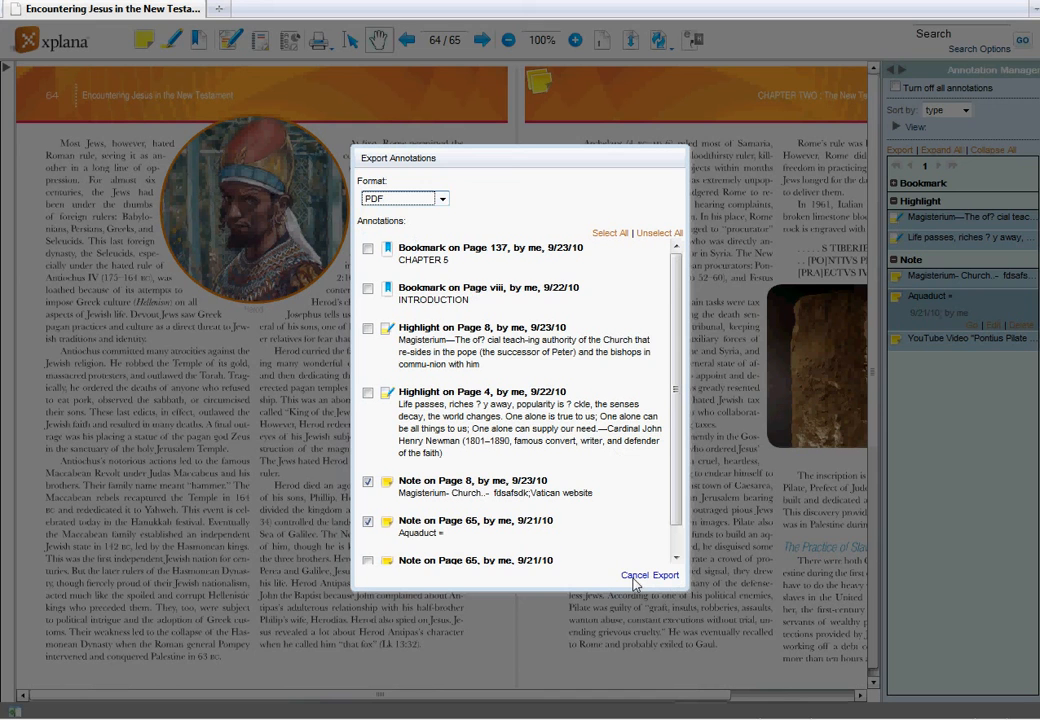
pyautogui.click(635, 575)
pyautogui.write('Ma')
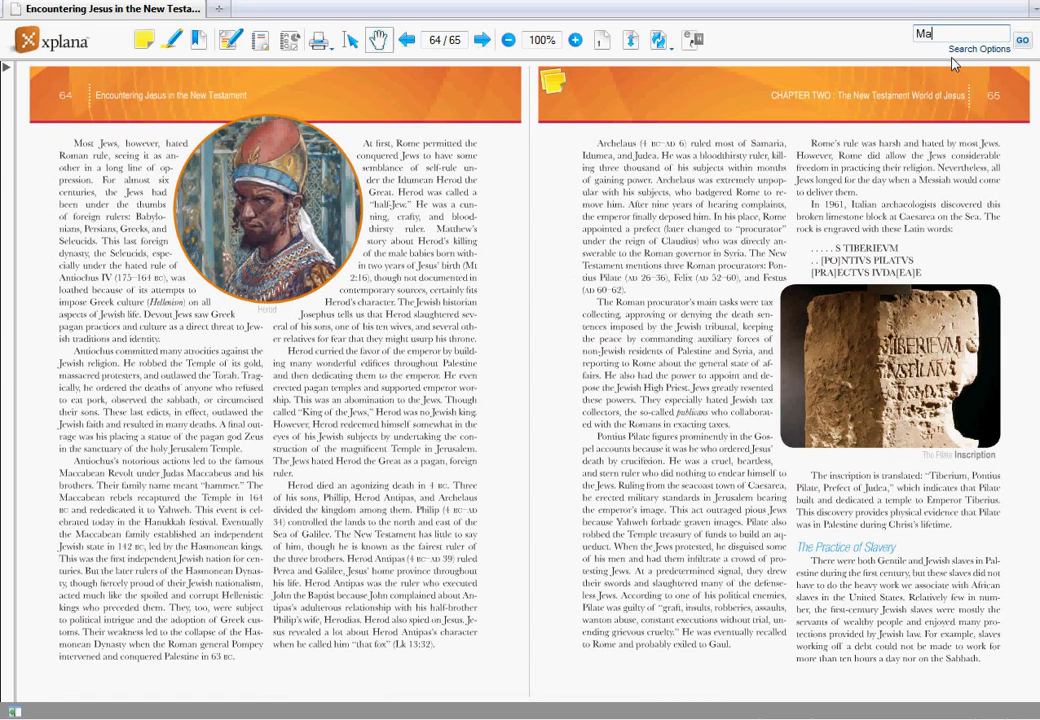
# Search the book for 'Magisterium', returning one matching page 8 annotation
pyautogui.write('gisterium')
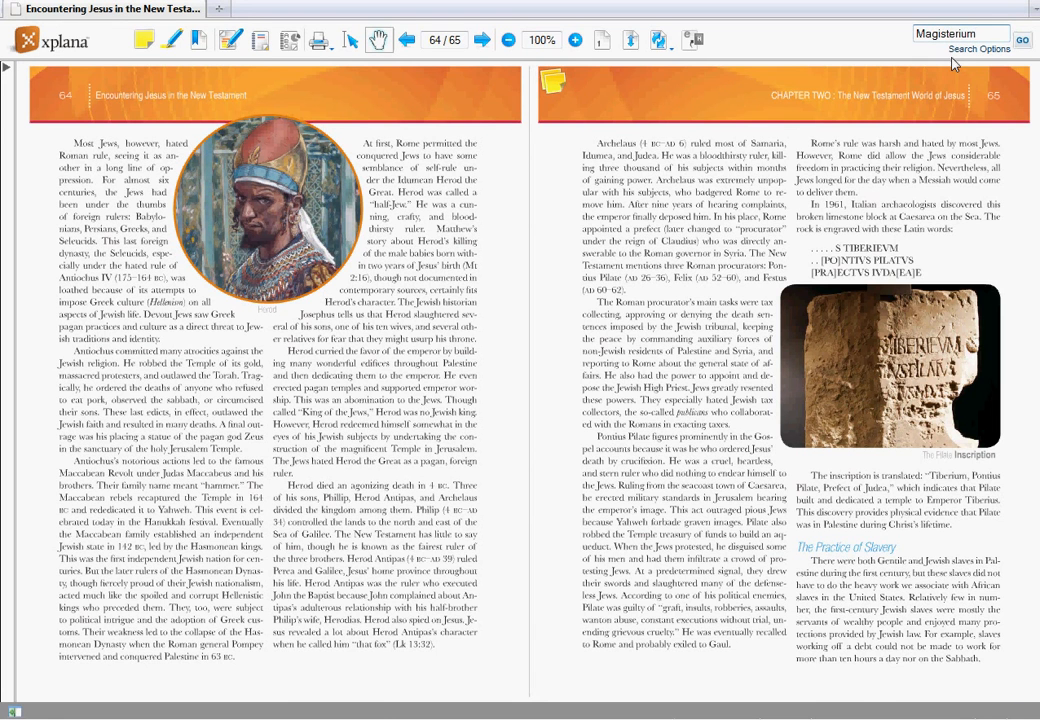
pyautogui.click(1021, 40)
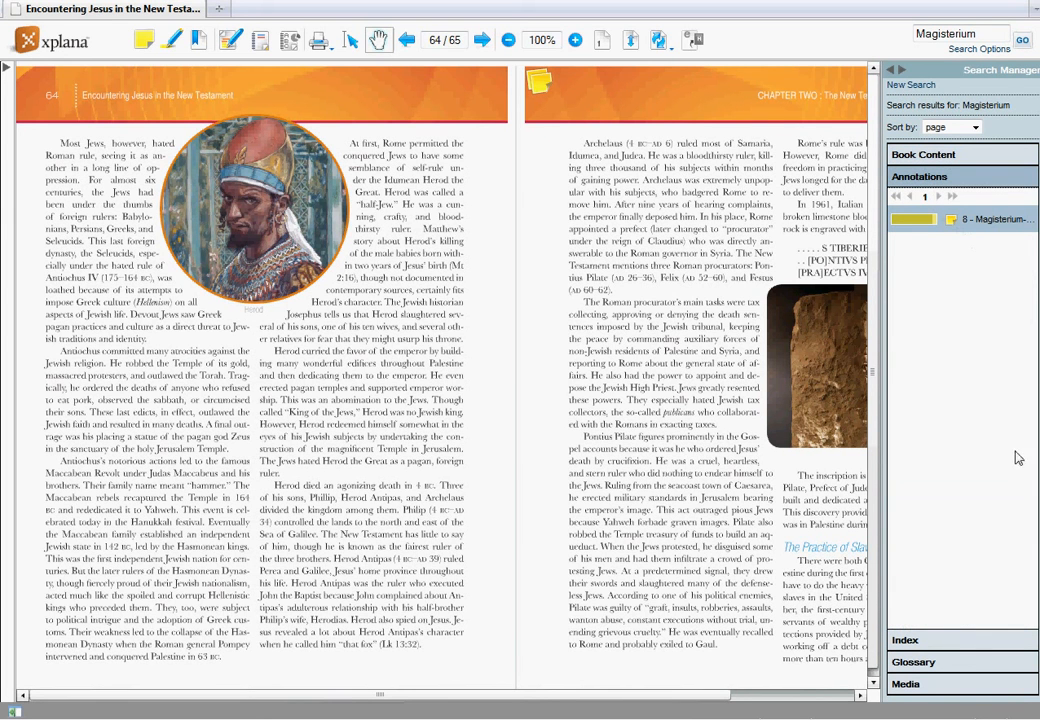
pyautogui.moveTo(959, 351)
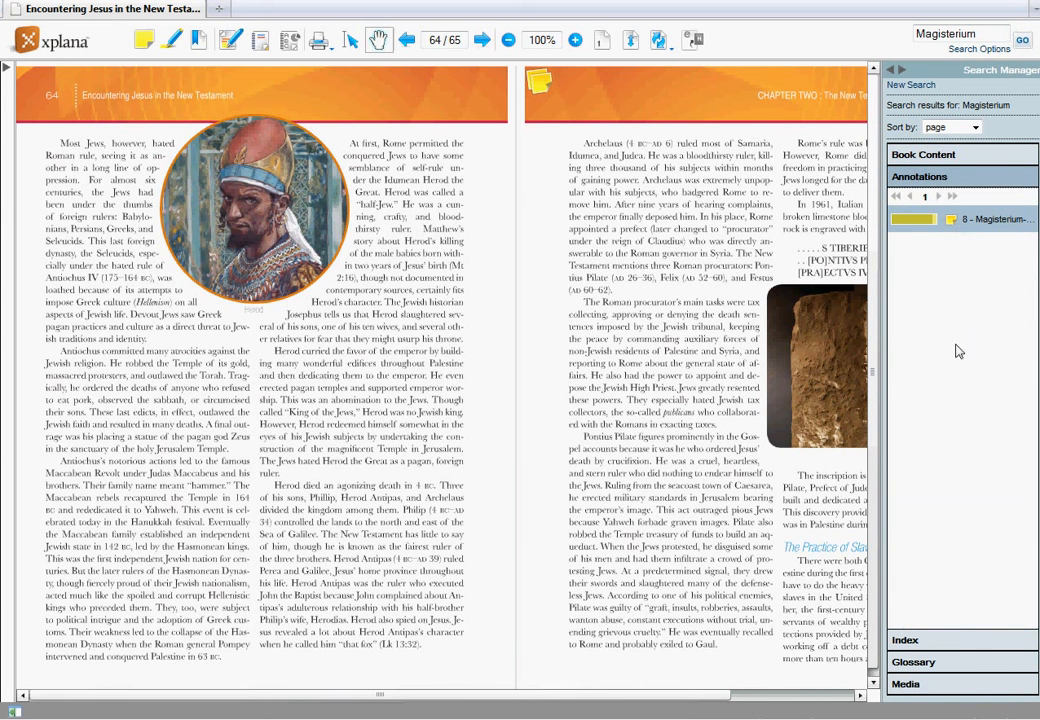
pyautogui.moveTo(968, 342)
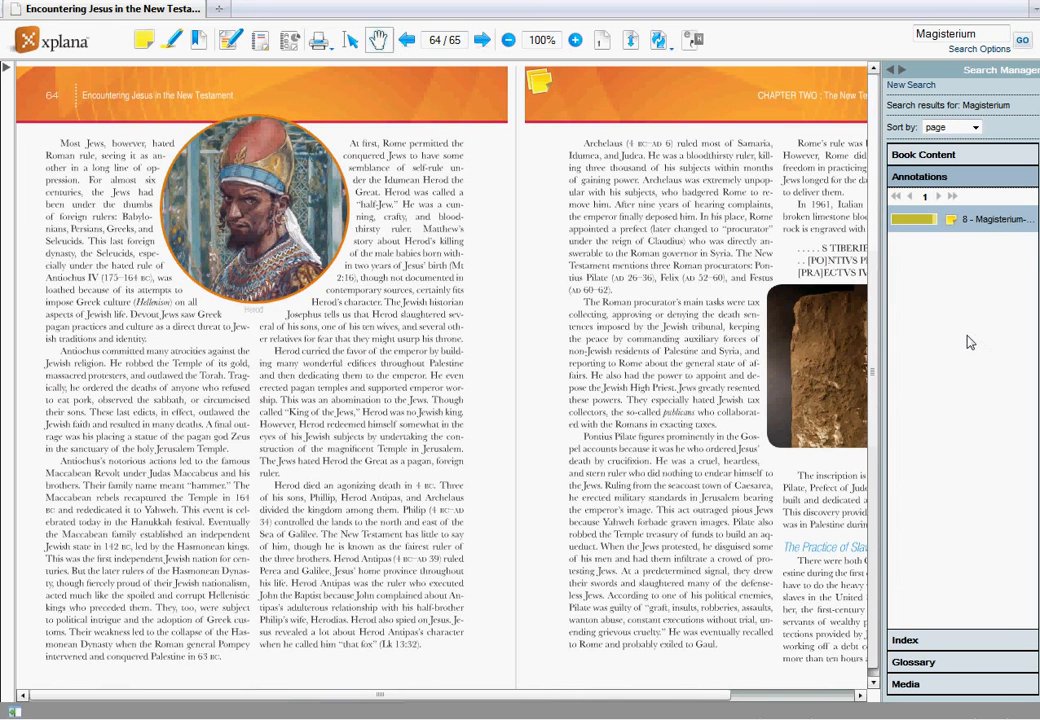
# Open the '8 - Magisterium' annotation result to jump to pages 8–9
pyautogui.click(995, 219)
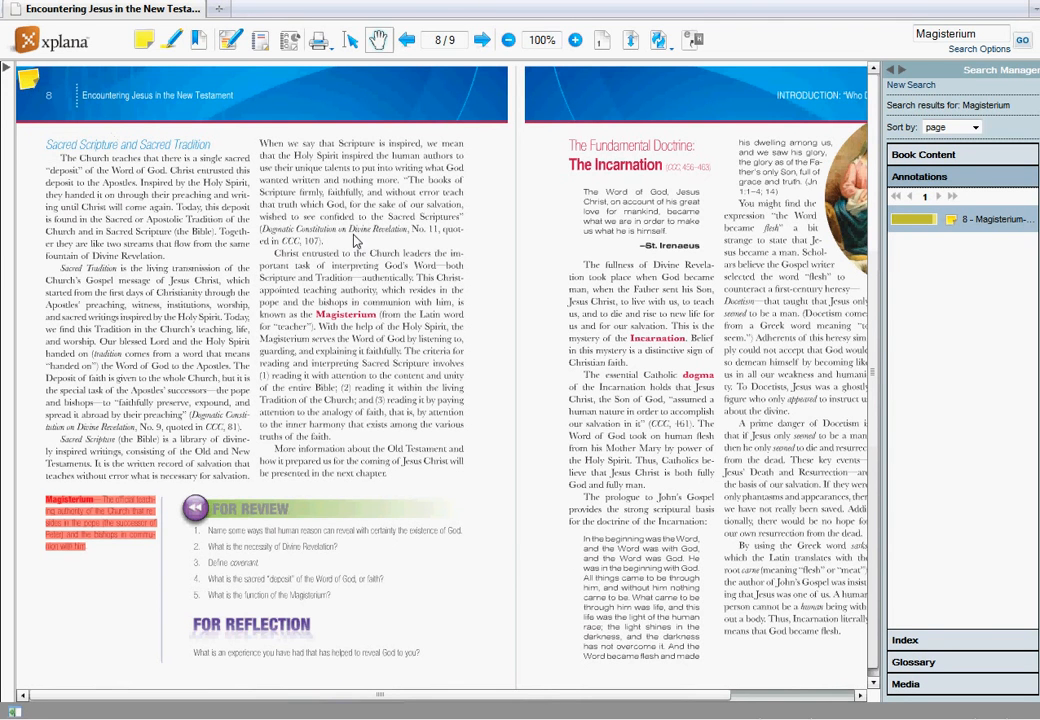
pyautogui.moveTo(501, 360)
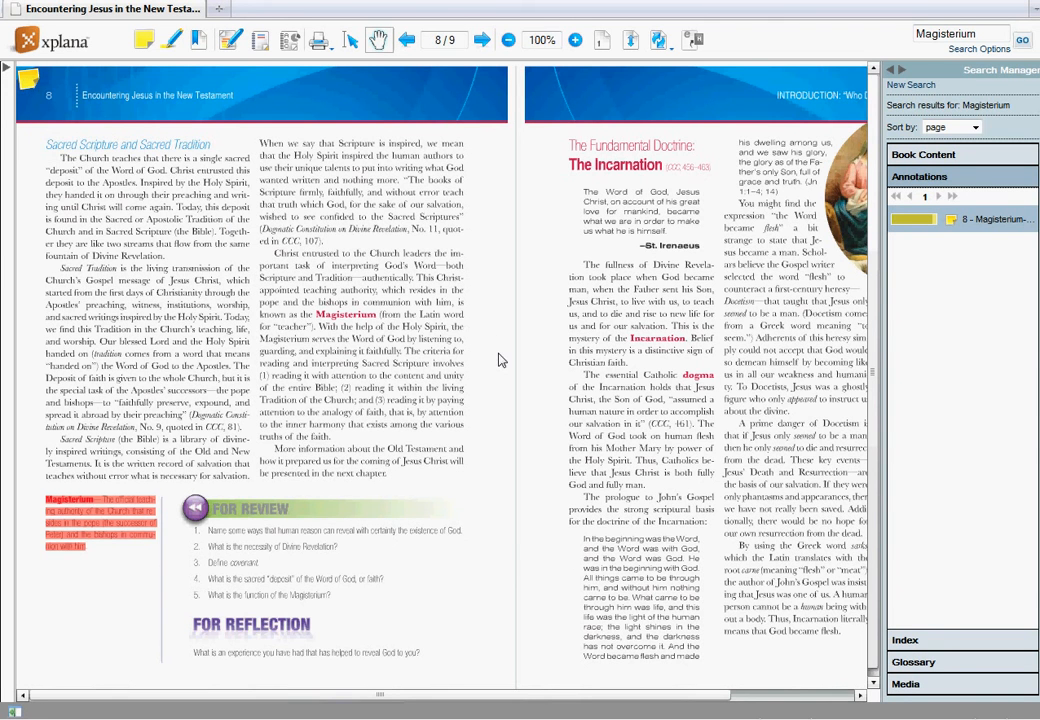